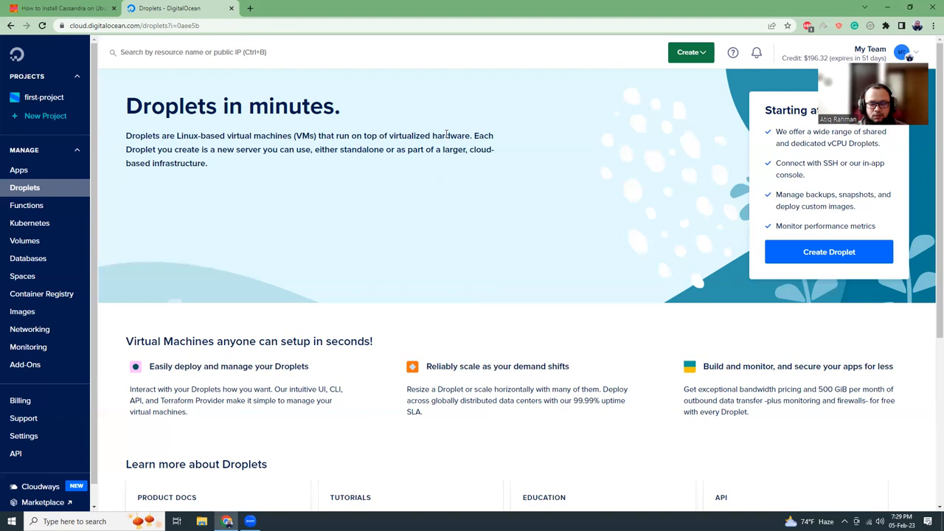
pyautogui.moveTo(691, 65)
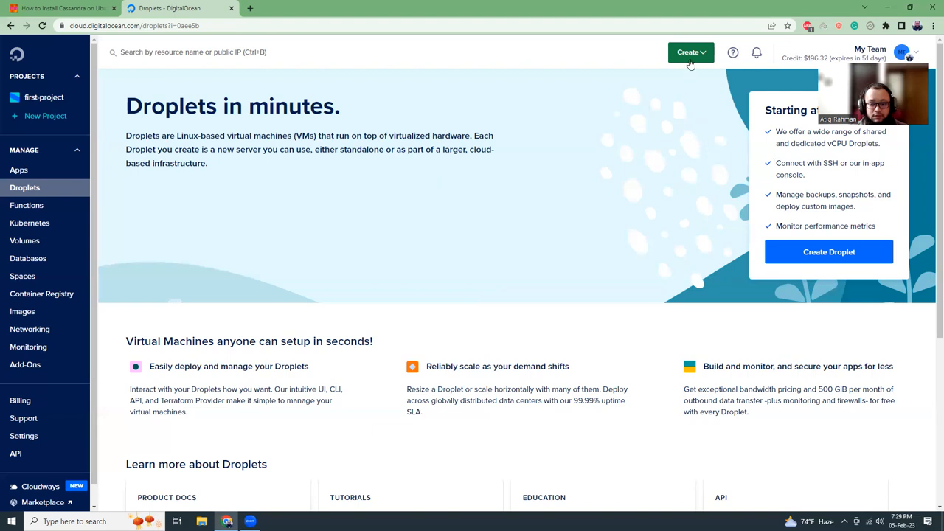
# Step: Start a new droplet from the Create menu on the Droplets page
pyautogui.click(689, 51)
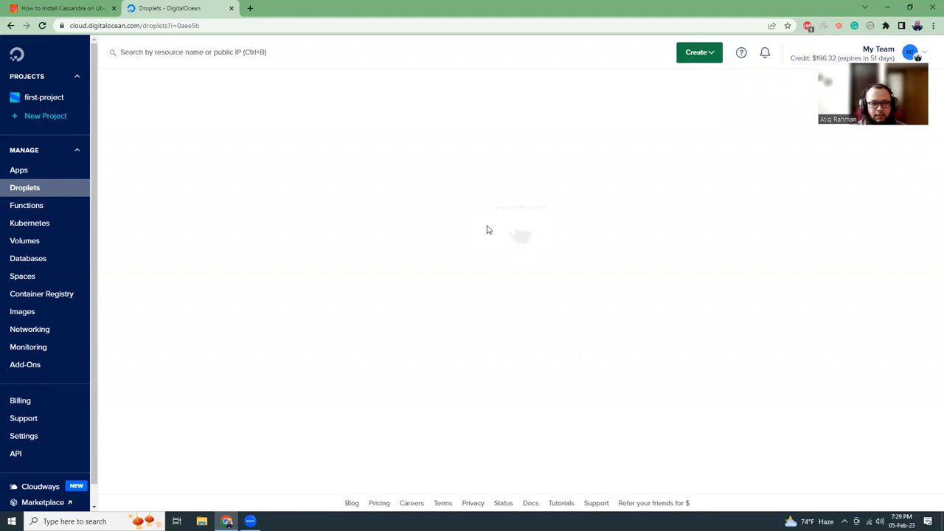
# Step: Read Steps 1–4 of the Cassandra on Ubuntu 22 tutorial: Java, repository, signing key
pyautogui.click(60, 8)
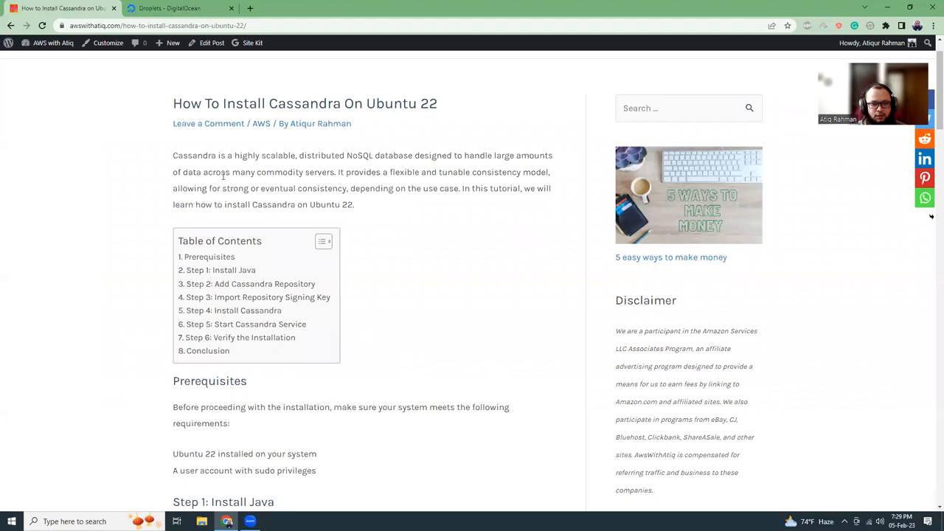
pyautogui.scroll(-3)
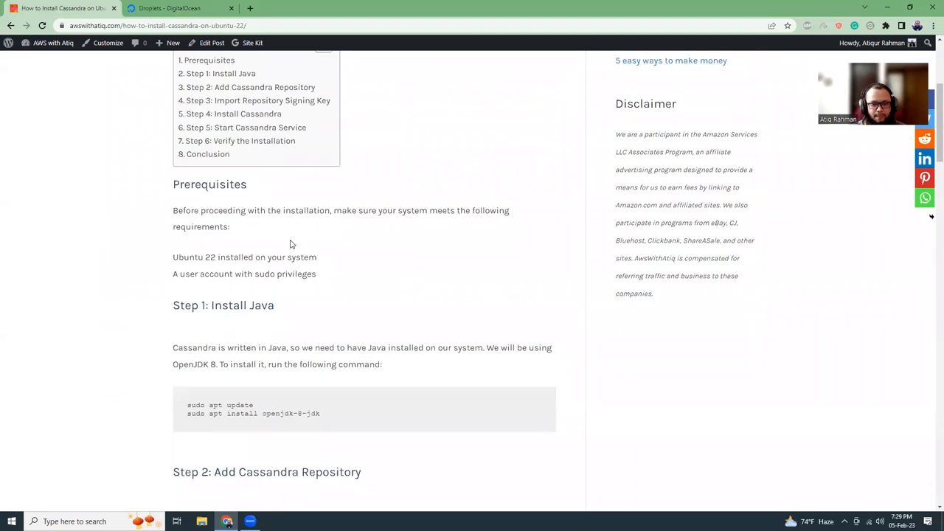
pyautogui.scroll(-3)
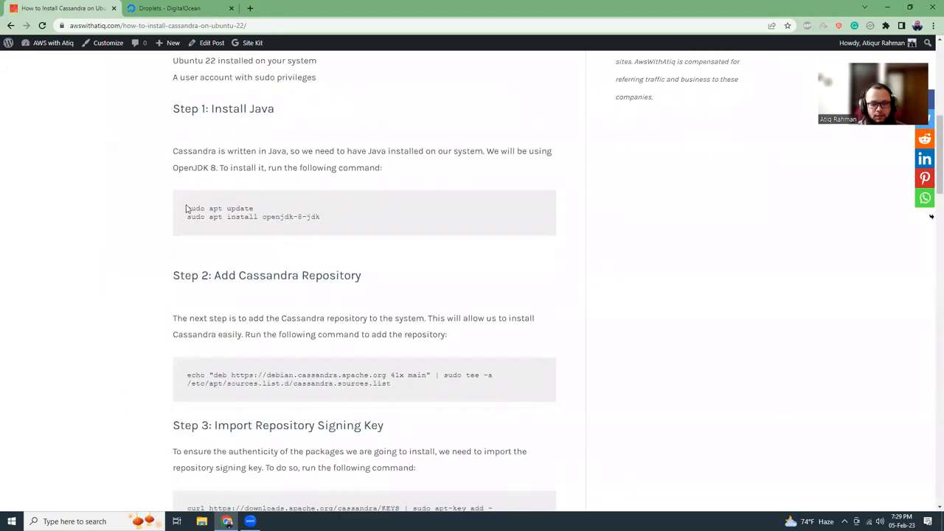
pyautogui.moveTo(372, 276)
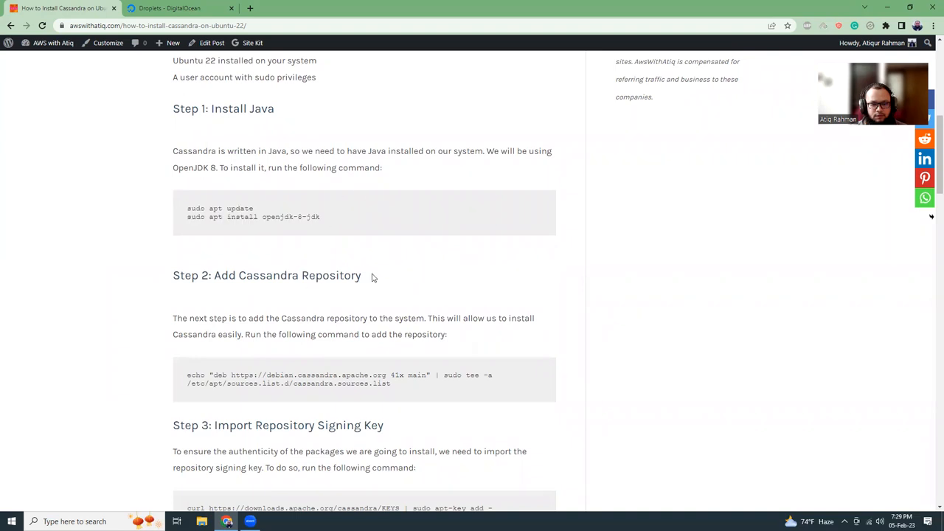
pyautogui.scroll(-3)
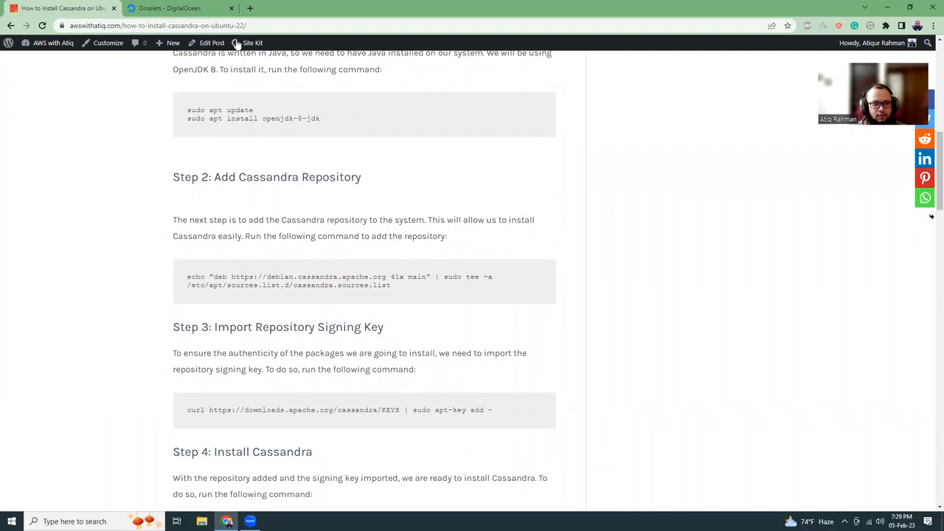
pyautogui.click(170, 8)
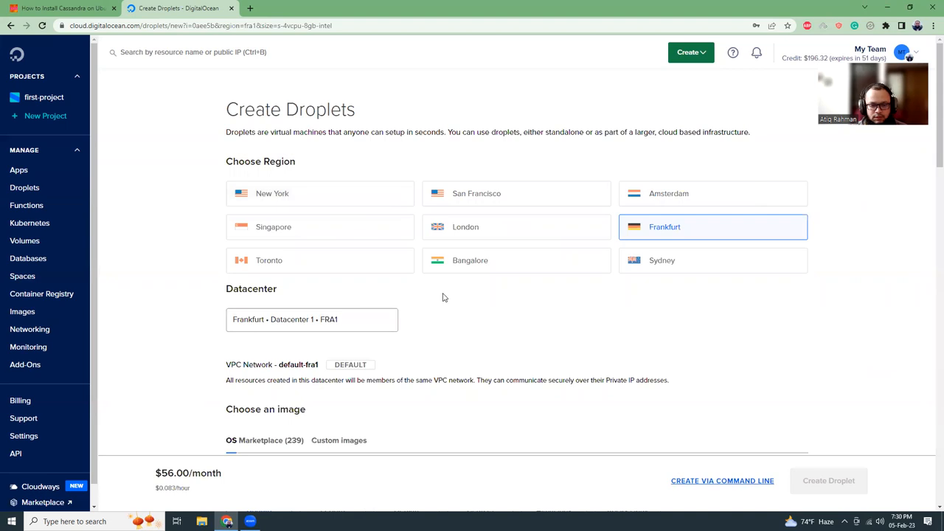
pyautogui.moveTo(450, 266)
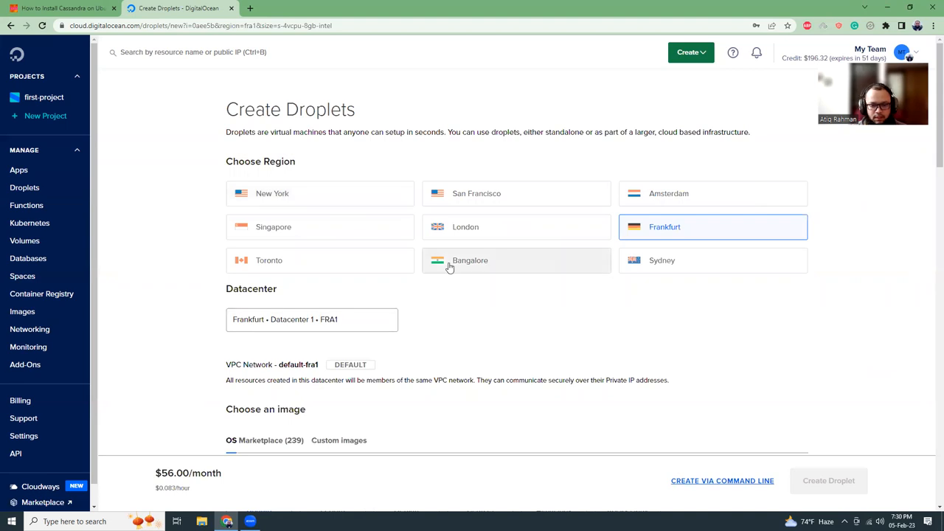
# Step: Choose Bangalore, keeping Ubuntu 22.10 x64 and the $56 Premium Intel plan, down to Password authentication
pyautogui.click(517, 259)
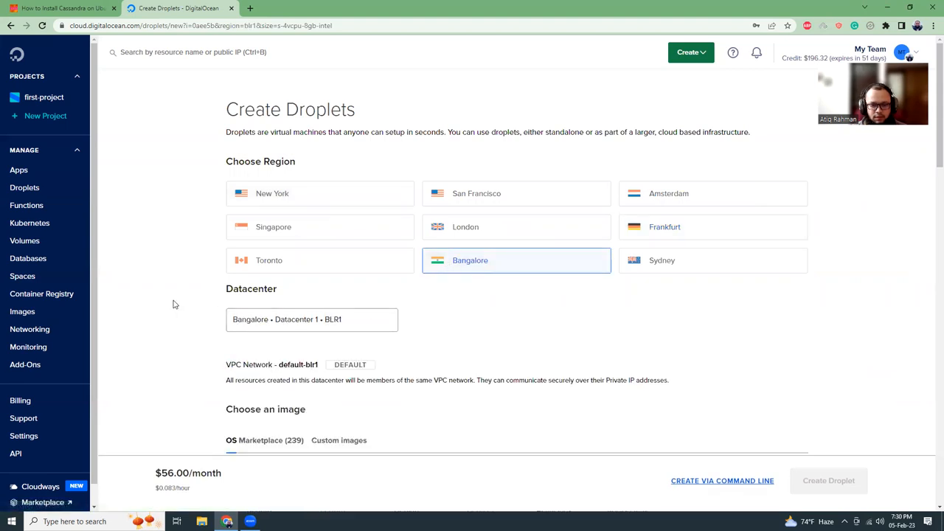
pyautogui.scroll(-3)
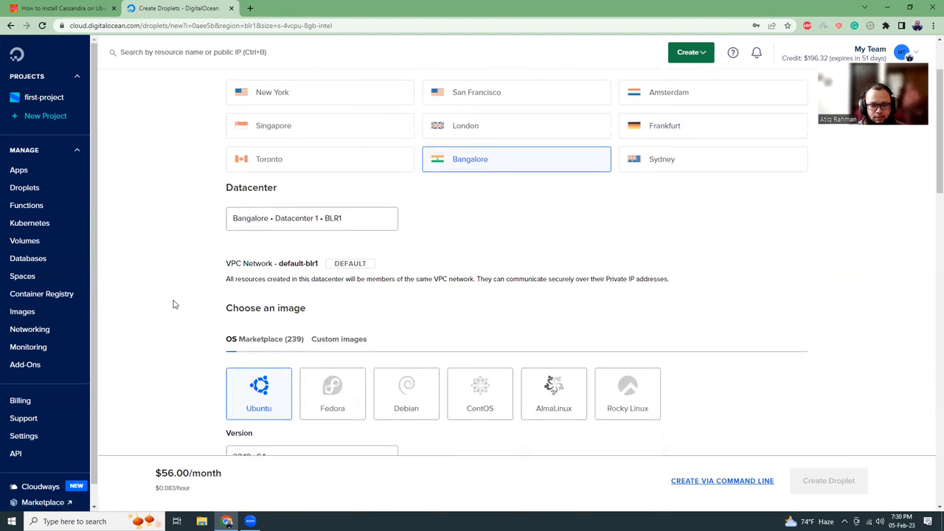
pyautogui.scroll(-3)
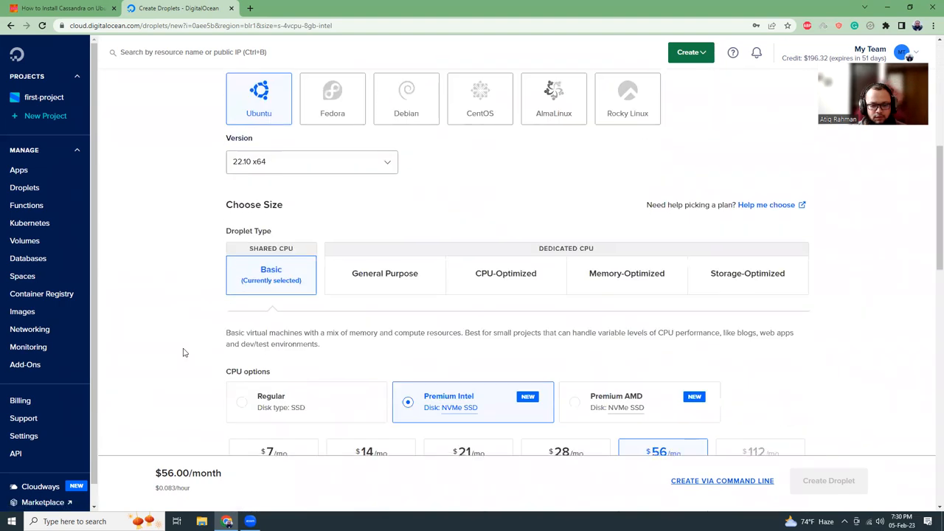
pyautogui.scroll(-3)
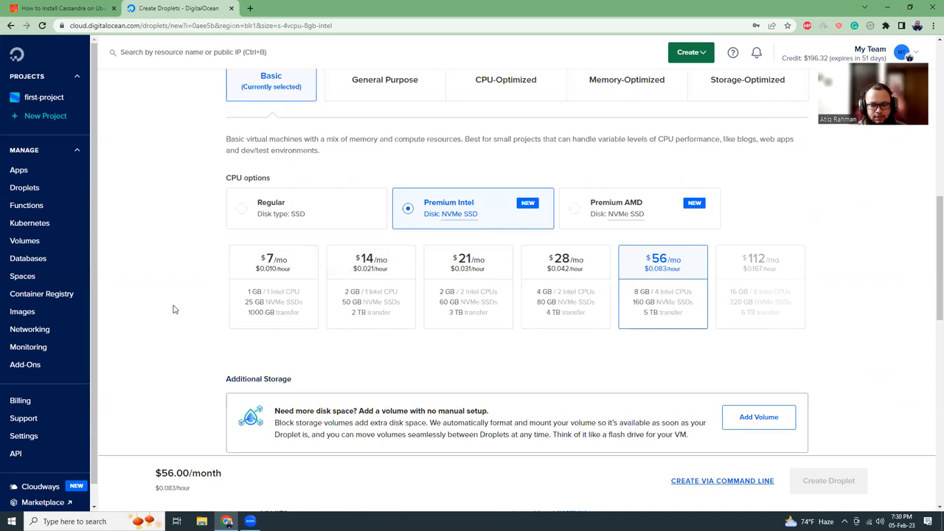
pyautogui.scroll(-3)
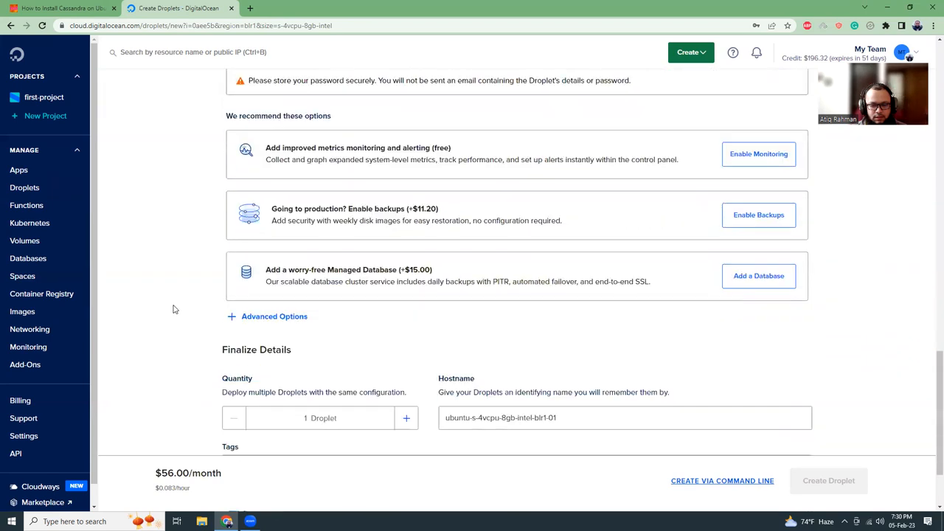
pyautogui.scroll(-3)
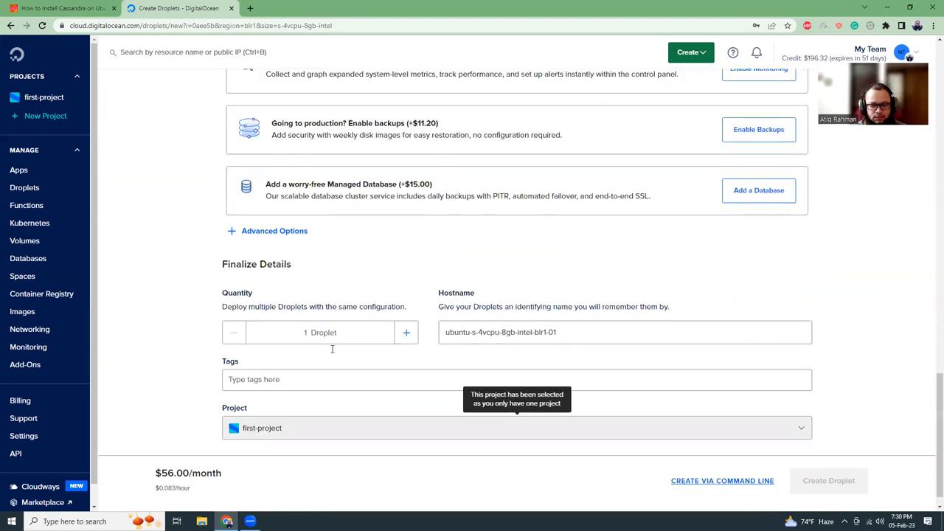
pyautogui.scroll(3)
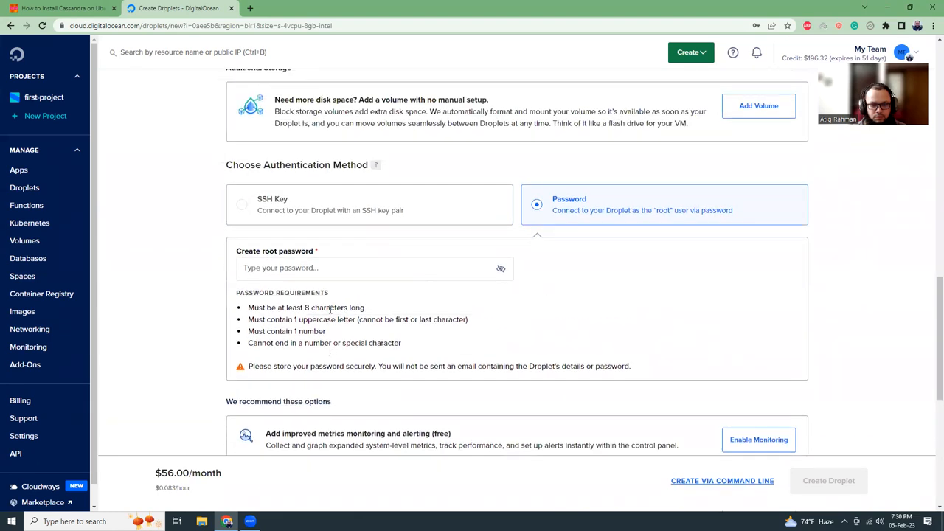
pyautogui.click(367, 9)
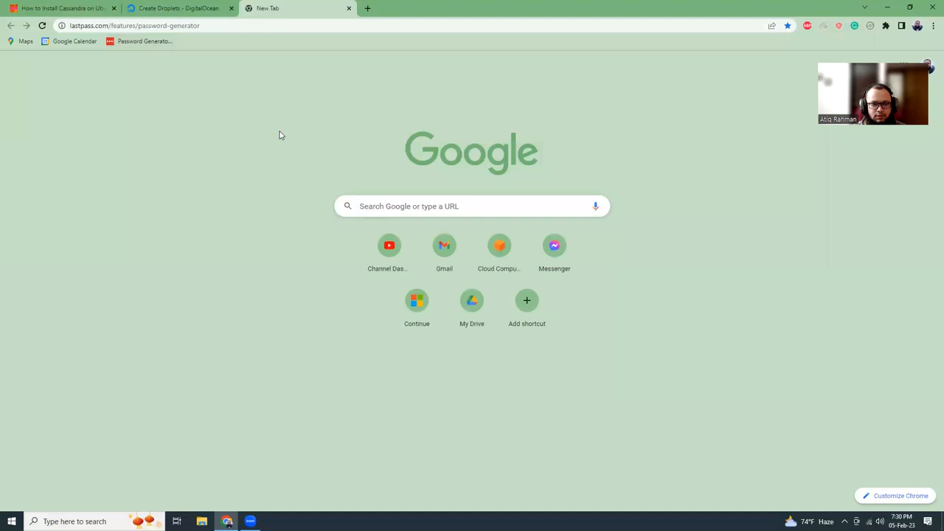
# Step: Generate a random 12-character password with LastPass's generator and copy it
pyautogui.click(295, 9)
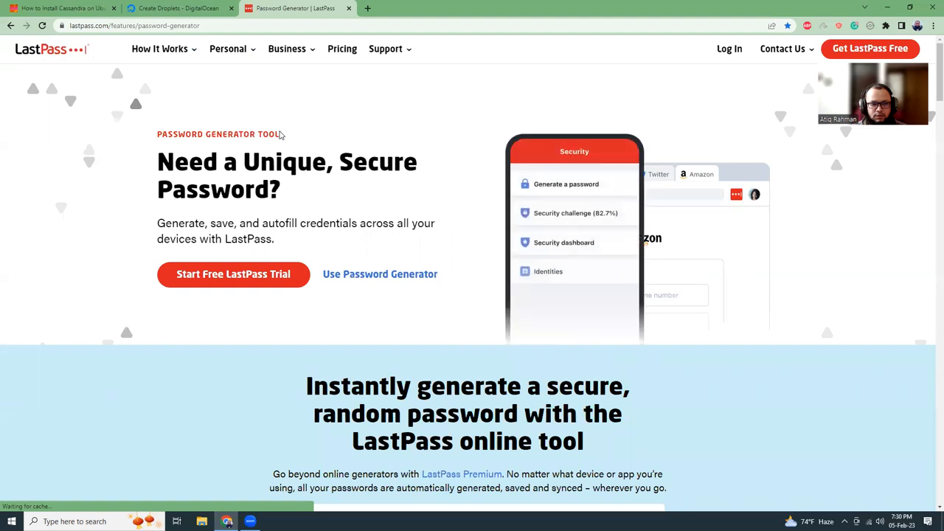
pyautogui.click(379, 273)
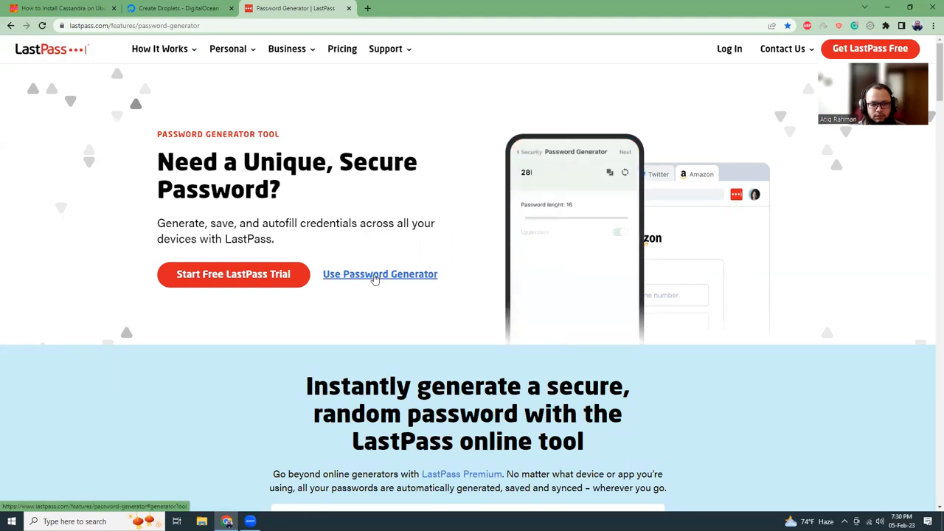
pyautogui.click(380, 273)
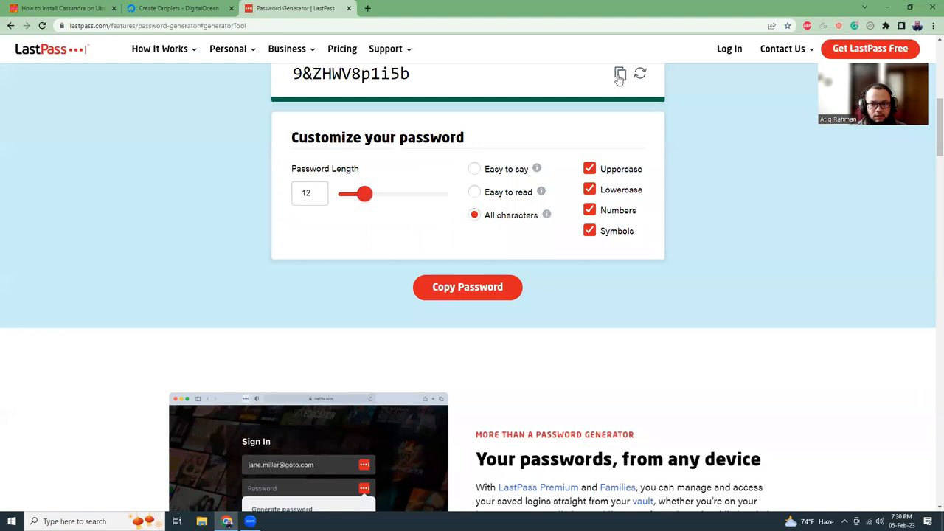
pyautogui.click(620, 74)
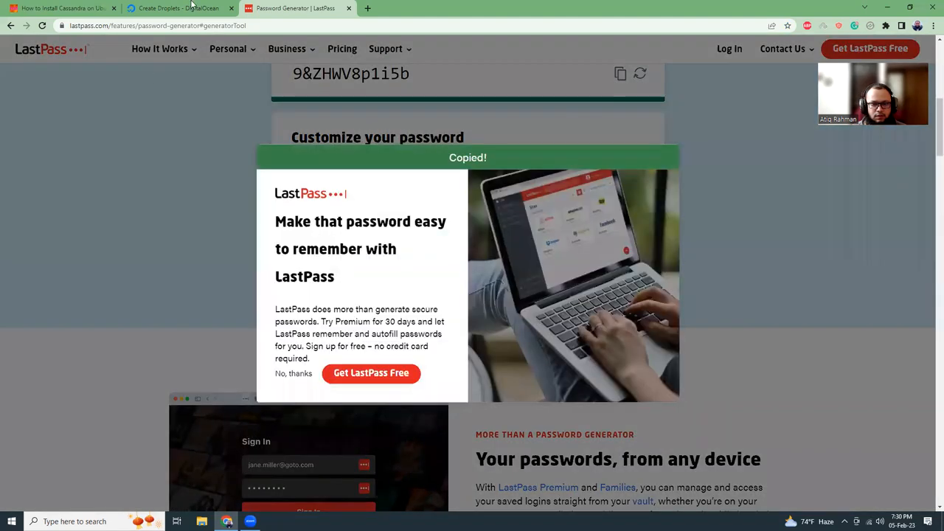
pyautogui.click(177, 8)
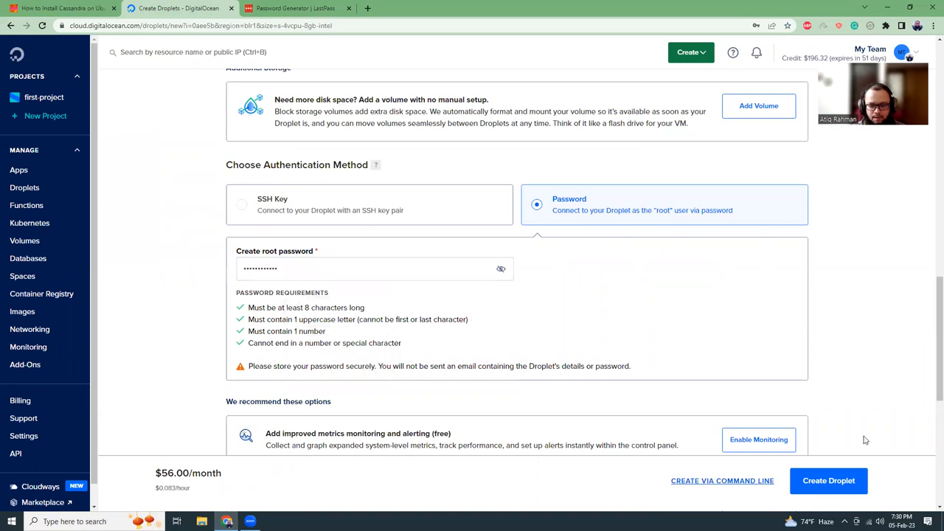
# Step: Create the droplet with the pasted root password and decline Chrome's save-password prompt
pyautogui.click(829, 481)
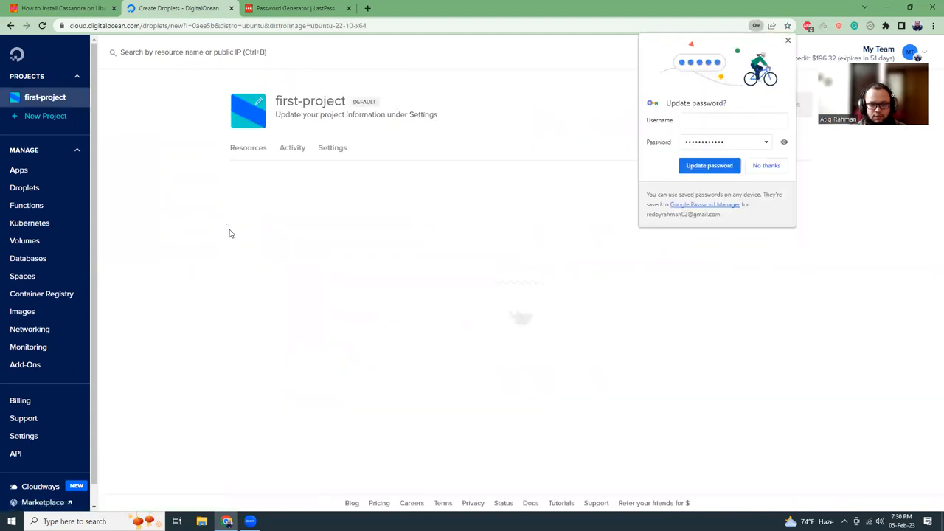
pyautogui.click(765, 165)
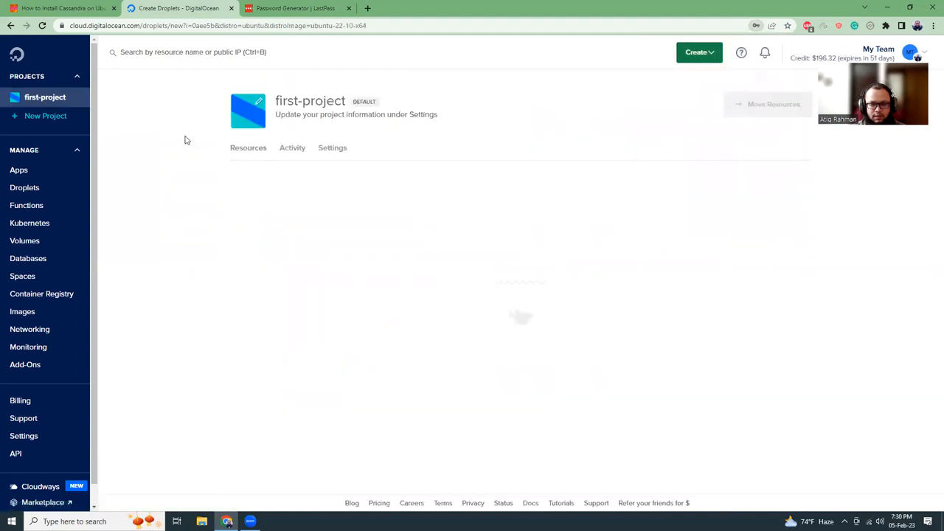
pyautogui.moveTo(920, 459)
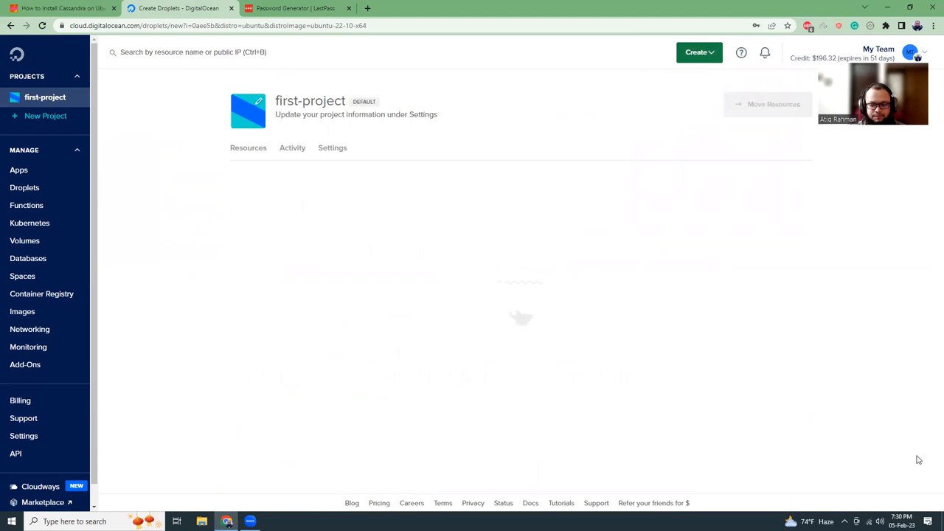
pyautogui.click(25, 188)
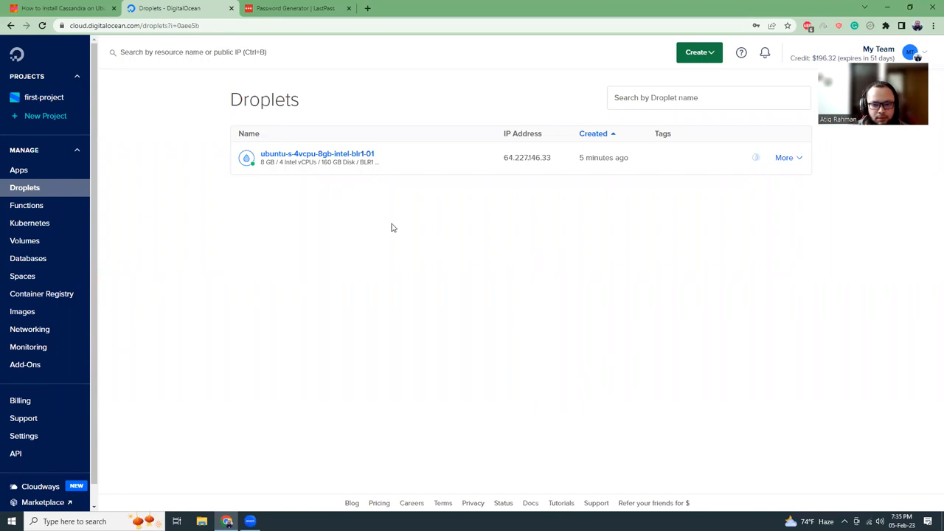
pyautogui.moveTo(506, 158)
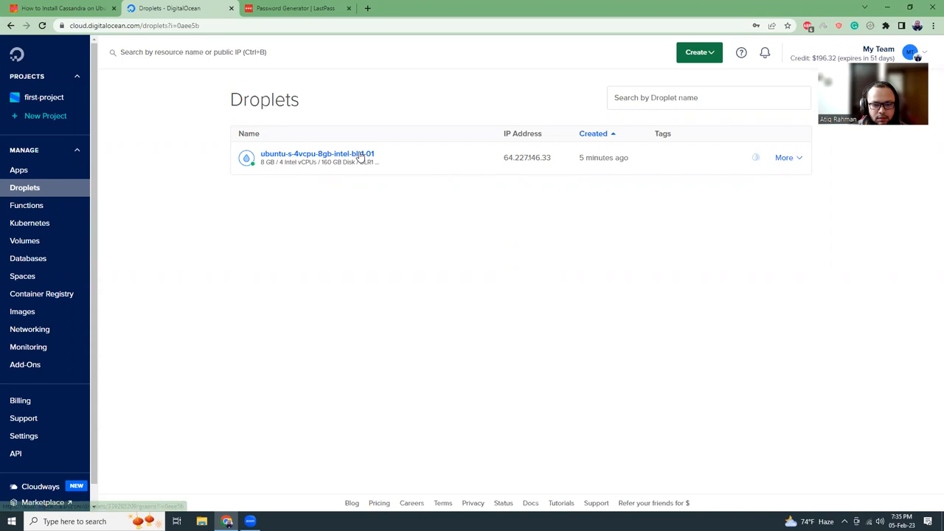
# Step: Open ubuntu-s-4vcpu-8gb-intel-blr1-01's details with IP and usage graphs, then its Console
pyautogui.click(317, 154)
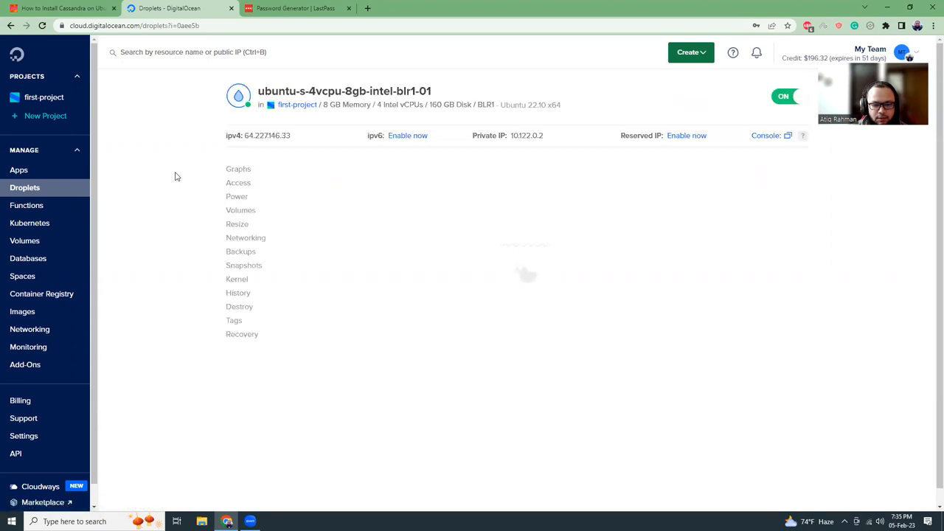
pyautogui.click(239, 168)
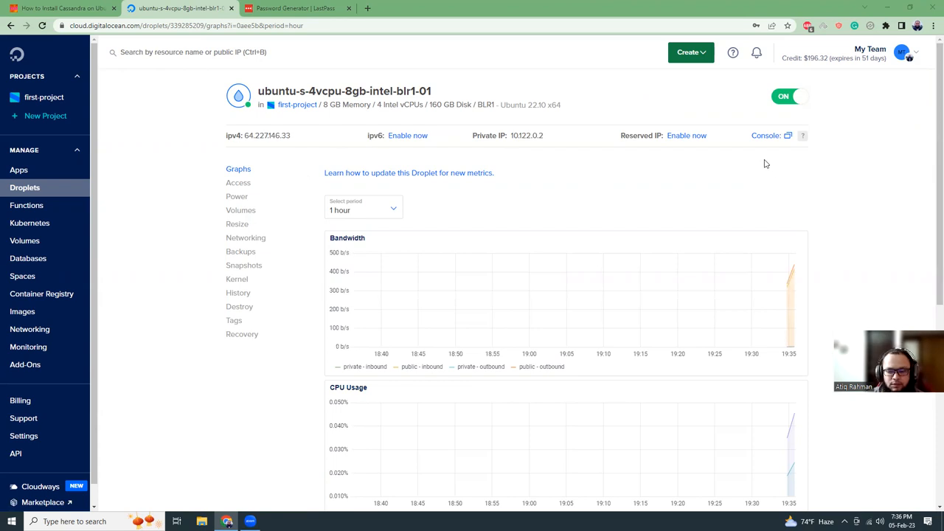
pyautogui.click(766, 135)
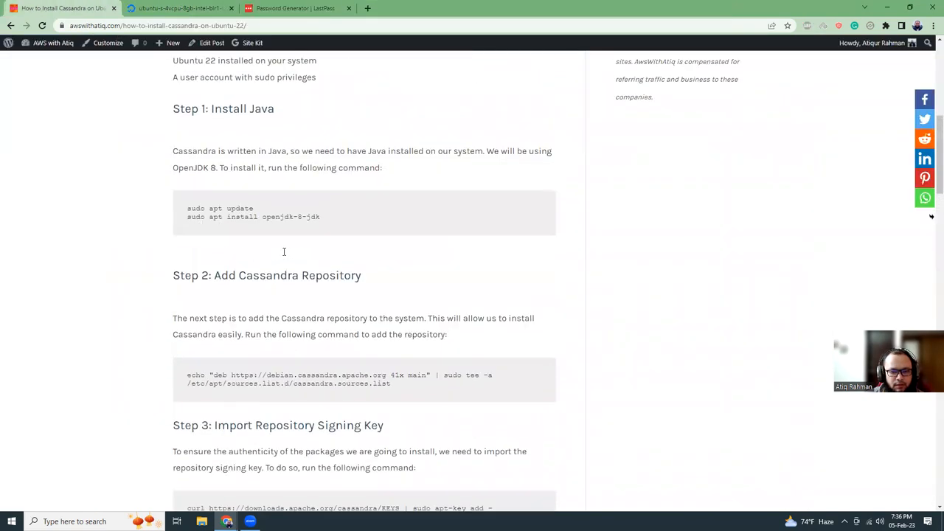
pyautogui.moveTo(285, 256)
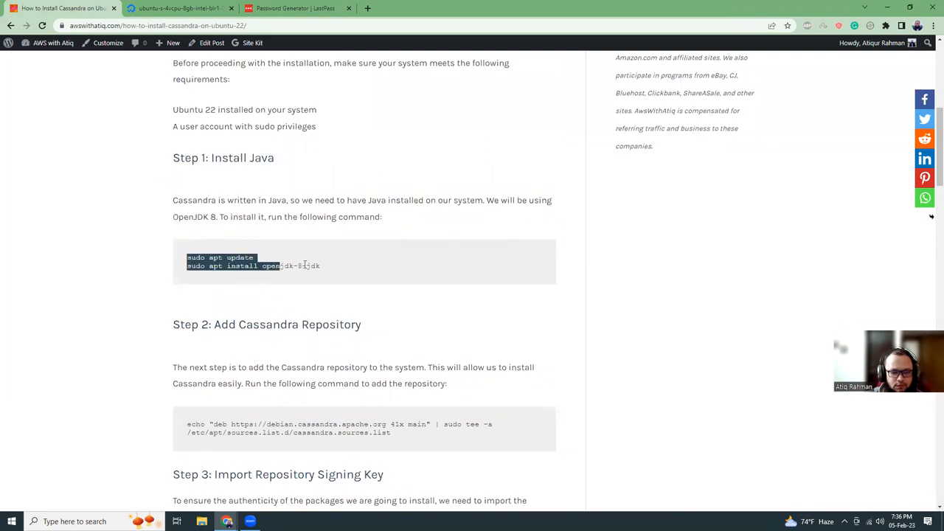
pyautogui.scroll(-3)
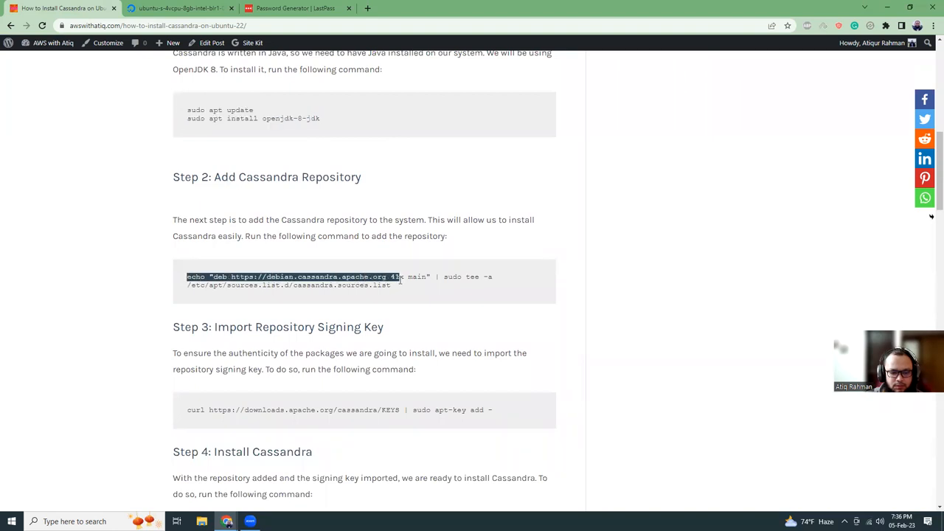
pyautogui.scroll(-3)
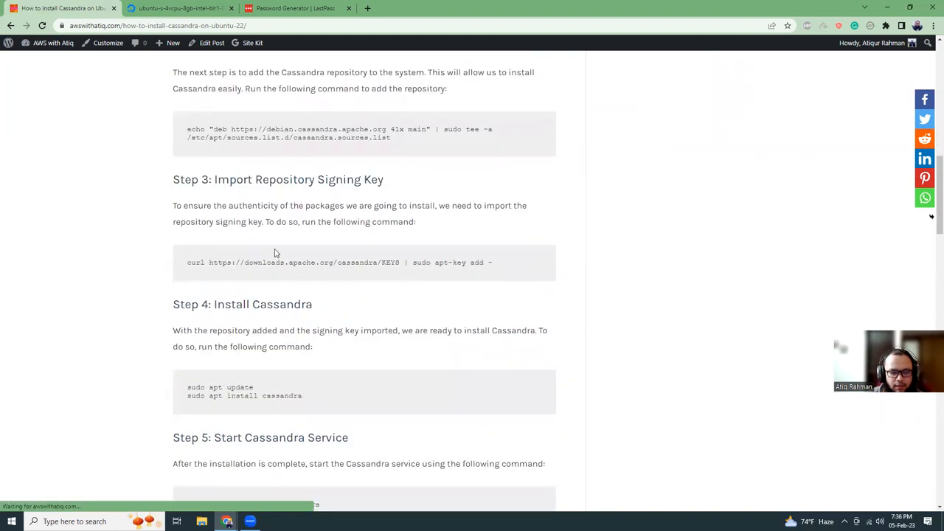
pyautogui.moveTo(361, 206); pyautogui.dragTo(361, 222)
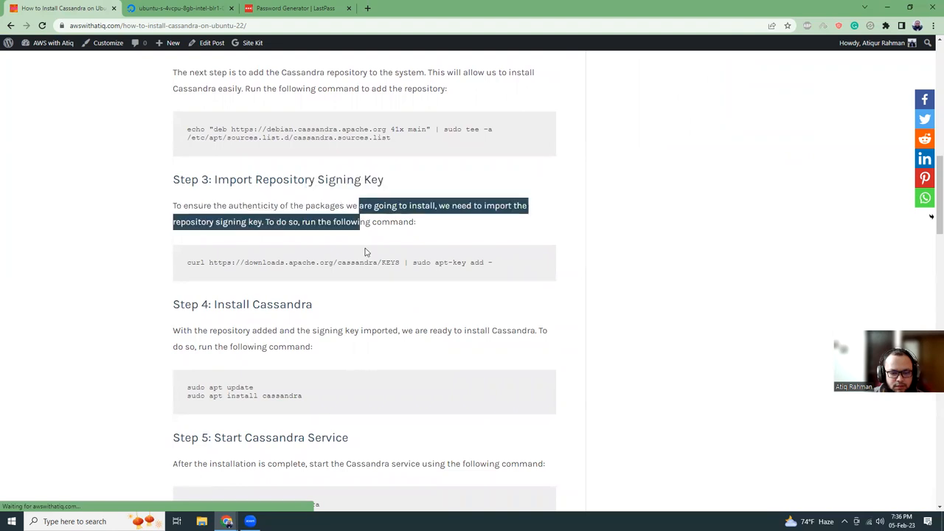
pyautogui.scroll(-3)
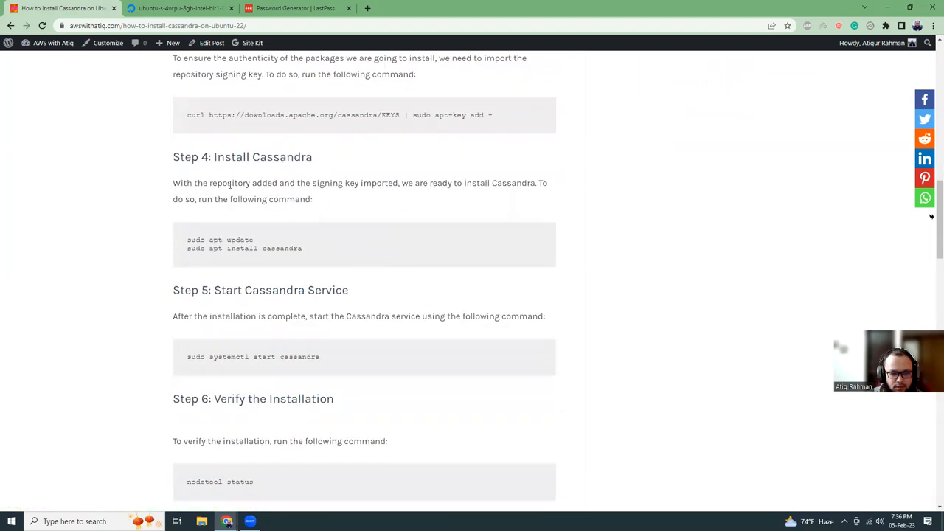
pyautogui.scroll(-3)
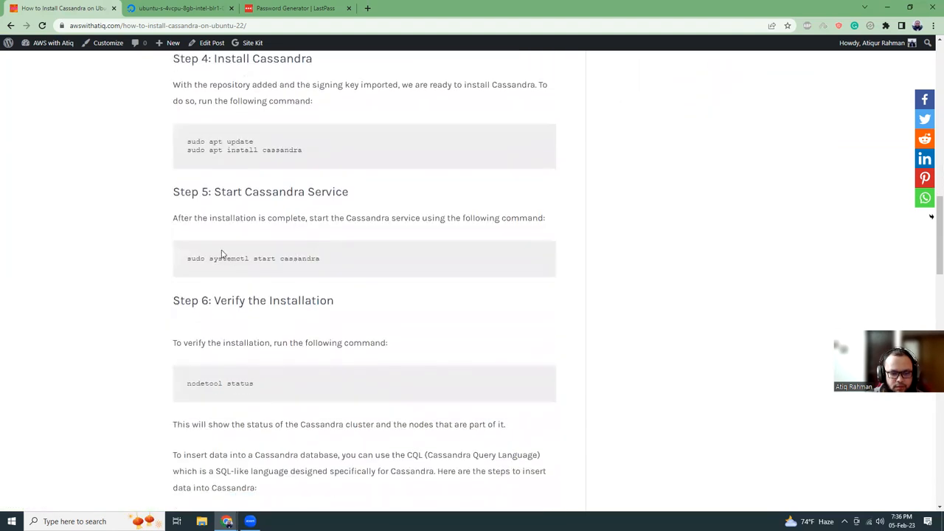
pyautogui.scroll(-3)
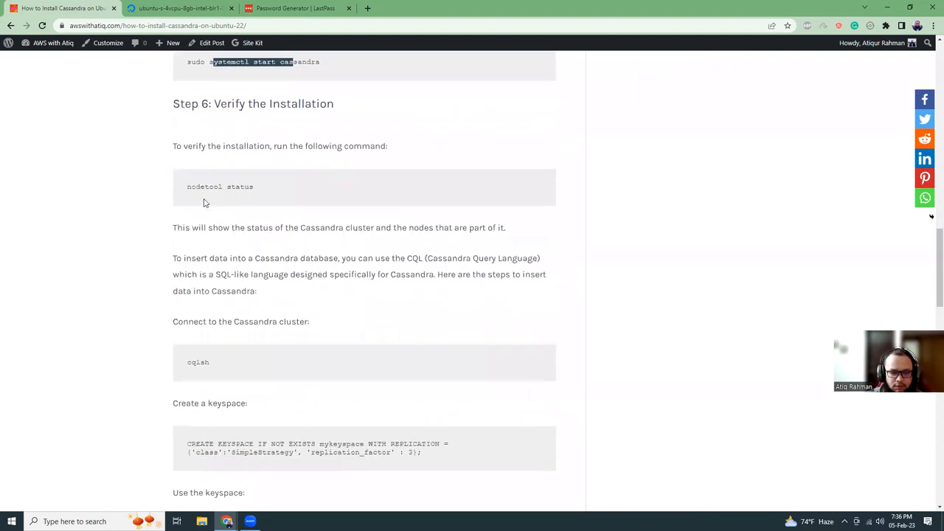
pyautogui.scroll(-3)
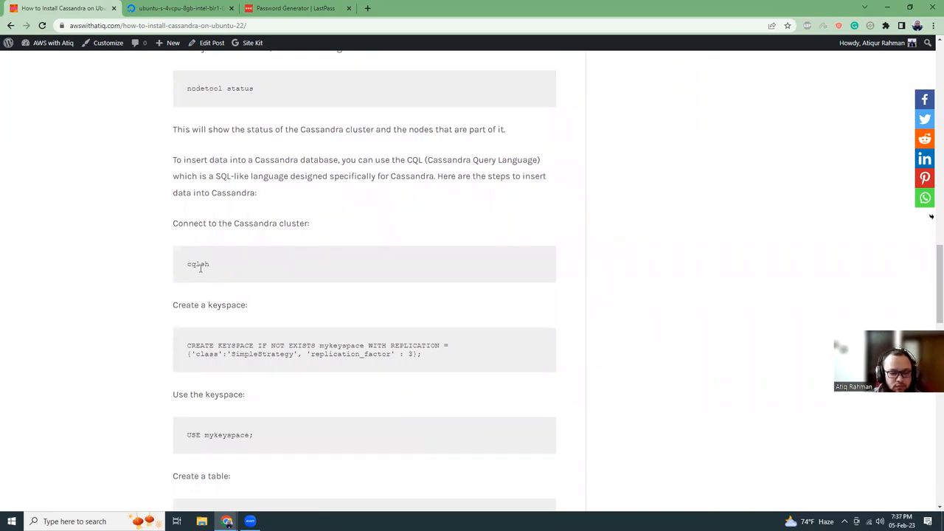
pyautogui.scroll(-3)
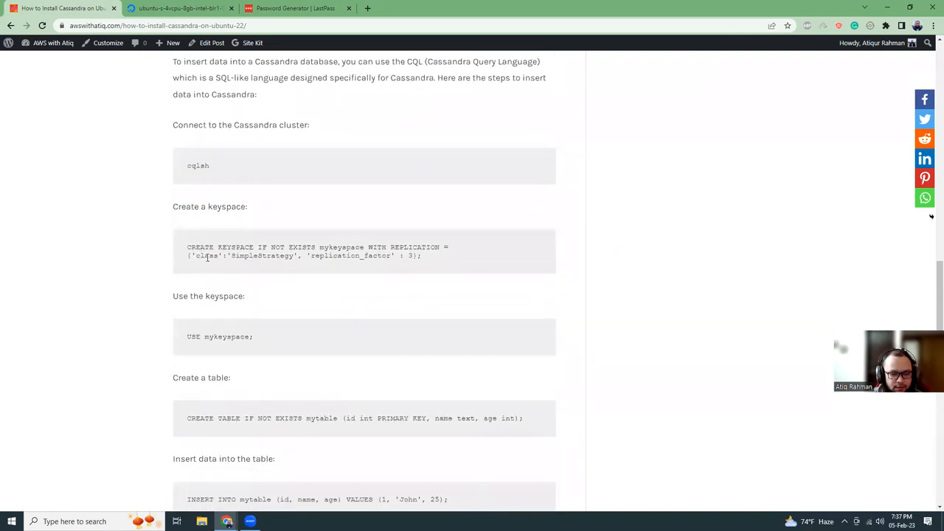
pyautogui.scroll(-3)
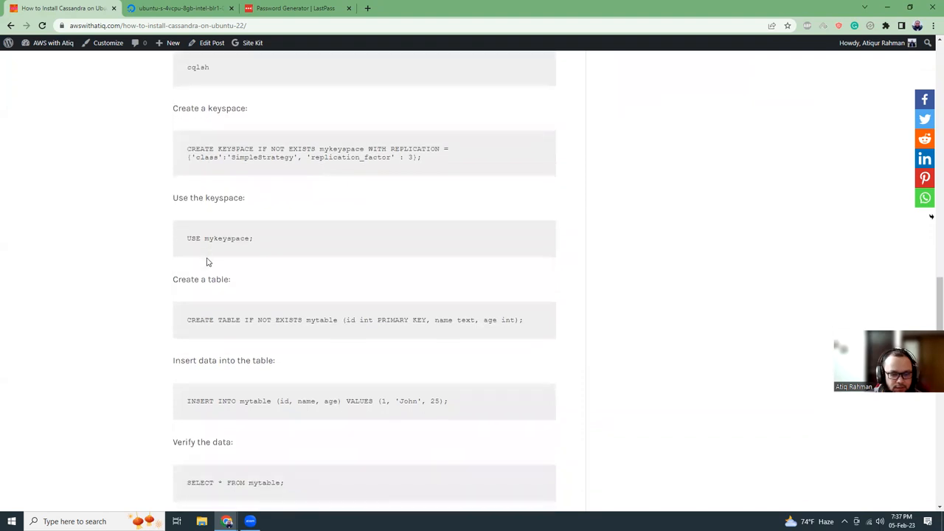
pyautogui.scroll(-3)
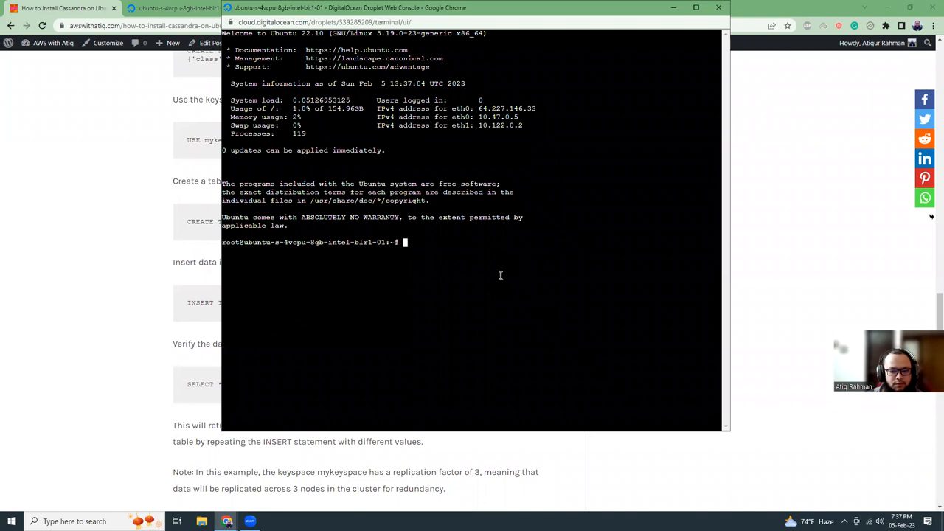
pyautogui.moveTo(578, 235)
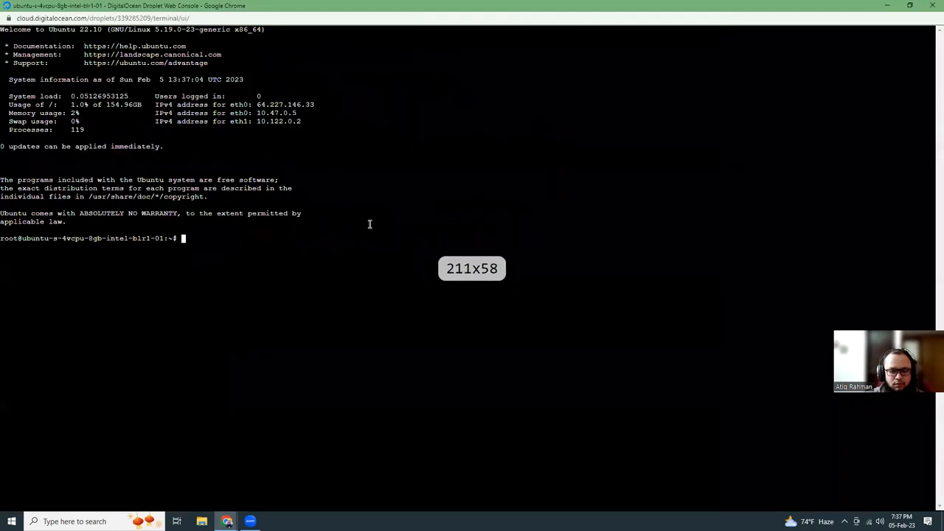
# Step: Maximize the droplet web console and focus its root prompt
pyautogui.write('c')
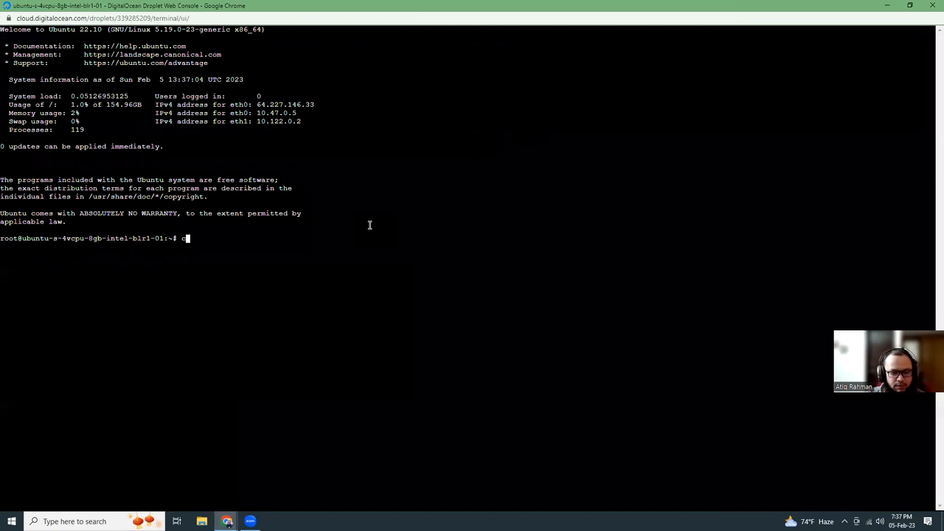
pyautogui.click(62, 8)
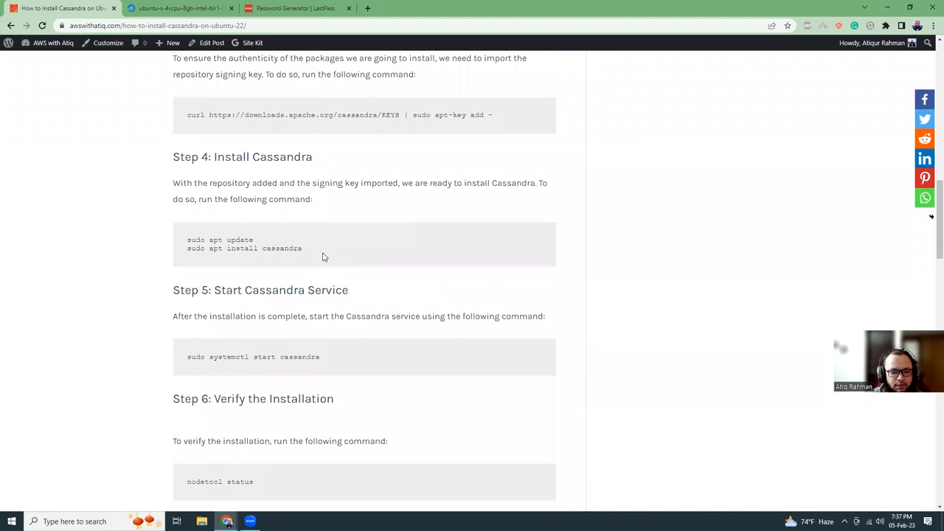
# Step: Copy the tutorial's Step 1 Java commands and run them in the droplet console
pyautogui.scroll(3)
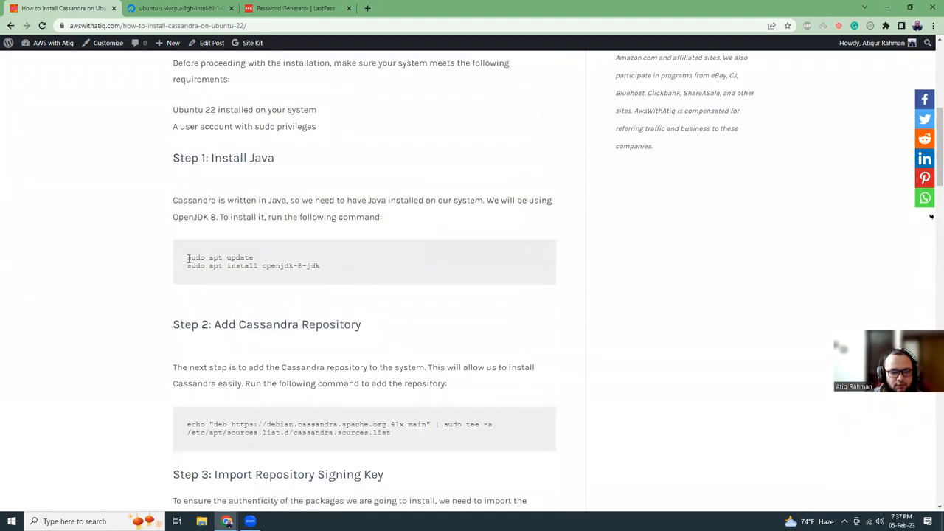
pyautogui.moveTo(186, 257); pyautogui.dragTo(320, 266)
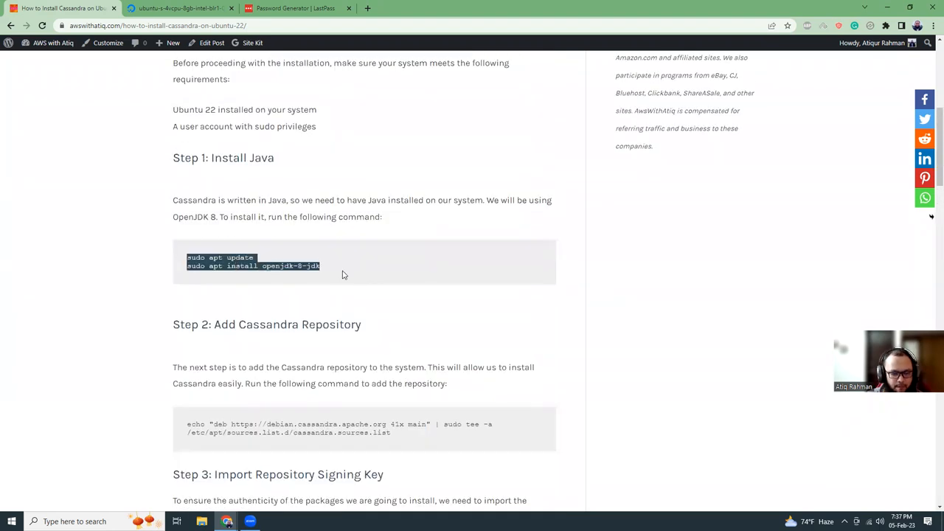
pyautogui.click(178, 8)
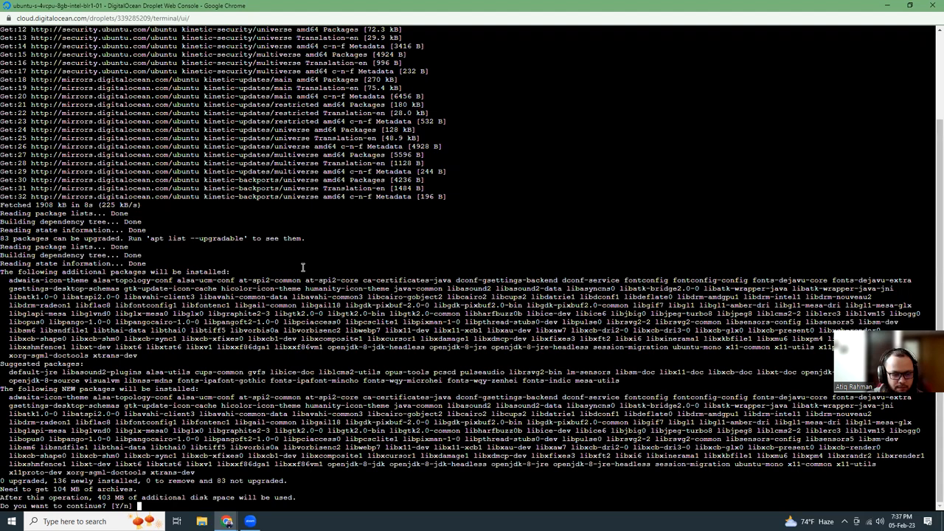
# Step: Confirm the OpenJDK install with y and run the Step 2 Cassandra 41x repository command
pyautogui.write('y')
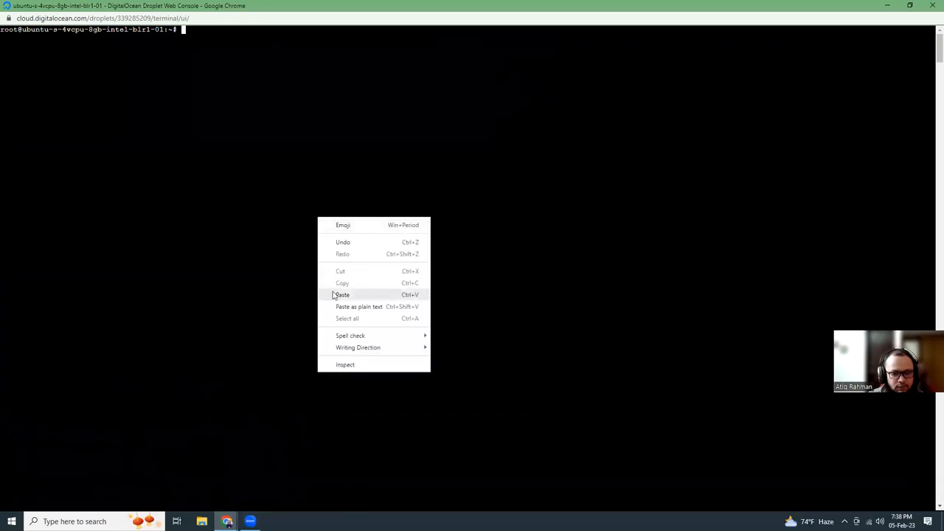
pyautogui.click(59, 8)
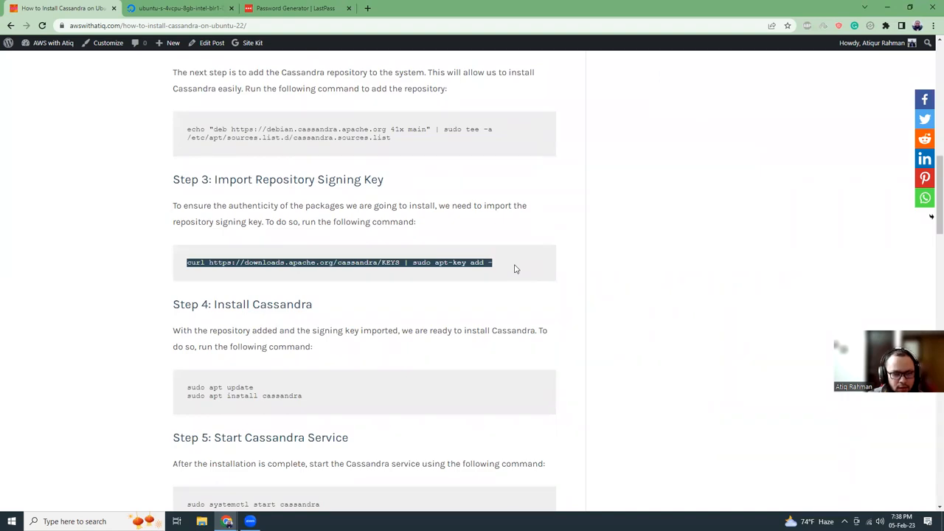
# Step: Run the Step 3 curl | apt-key add command to import Cassandra's signing key
pyautogui.click(177, 8)
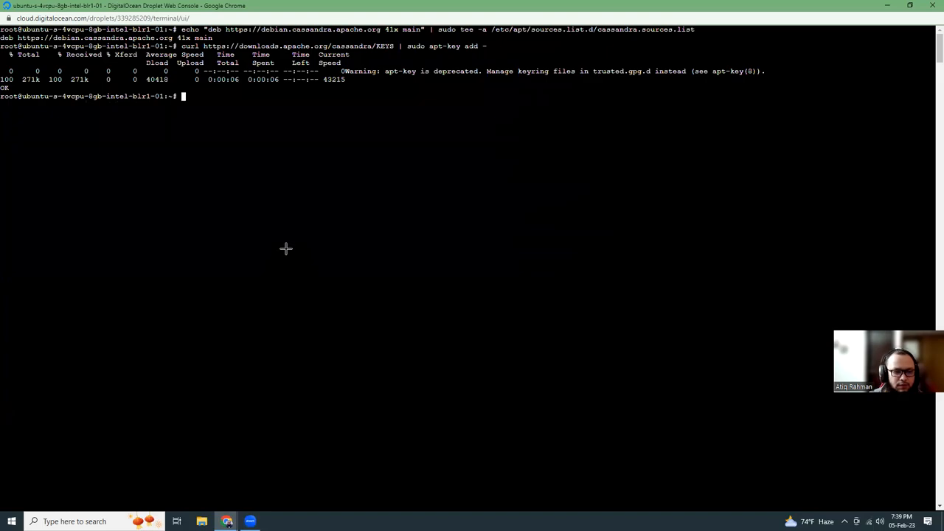
pyautogui.click(63, 8)
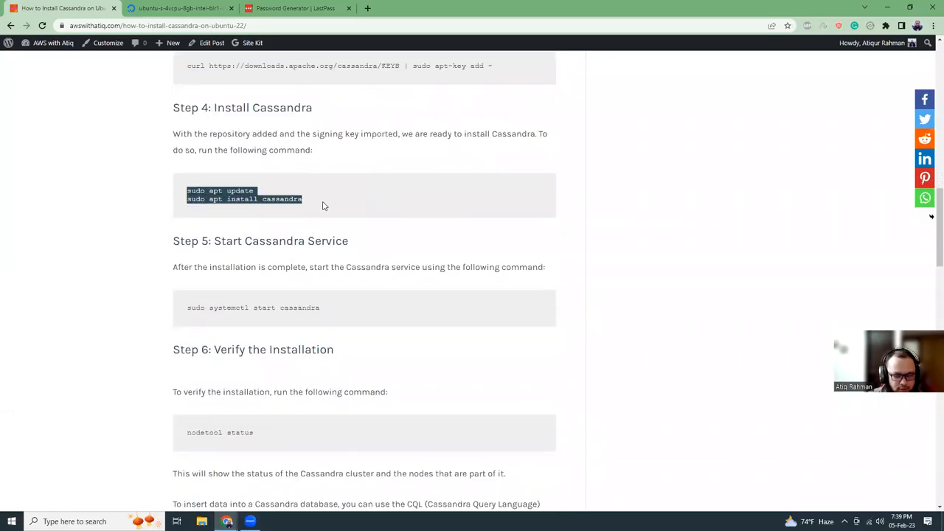
# Step: Paste and run sudo apt update and the Cassandra 4.1.0 install in the droplet console
pyautogui.rightClick(296, 188)
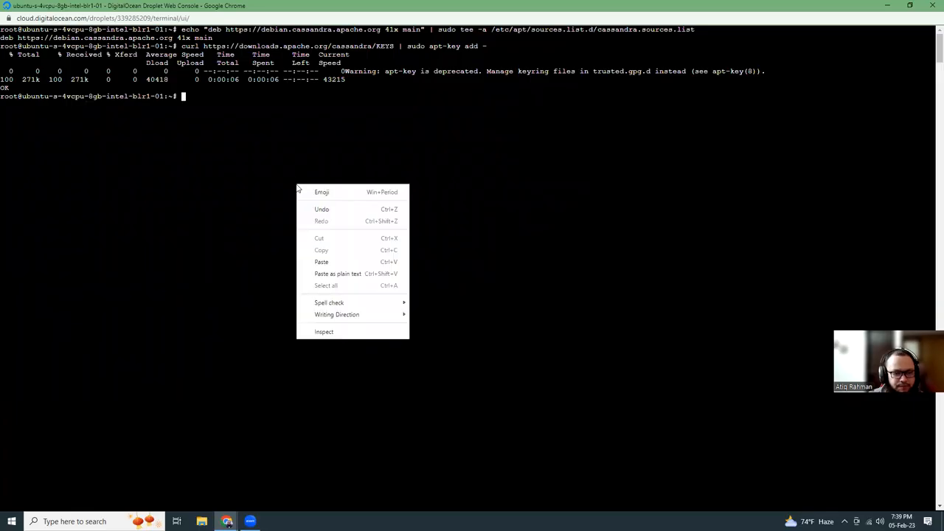
pyautogui.click(318, 275)
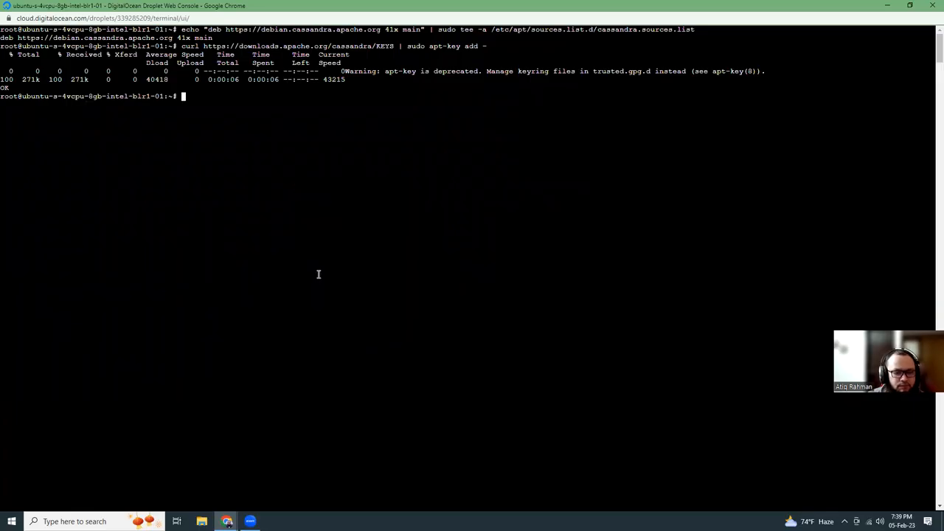
pyautogui.write('sudo apt update')
pyautogui.write('sudo apt install cassandra')
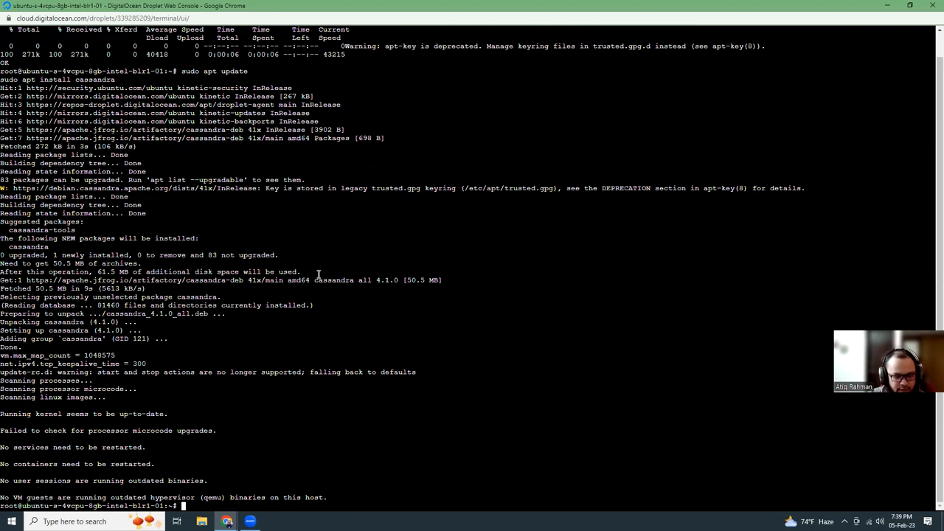
pyautogui.click(63, 8)
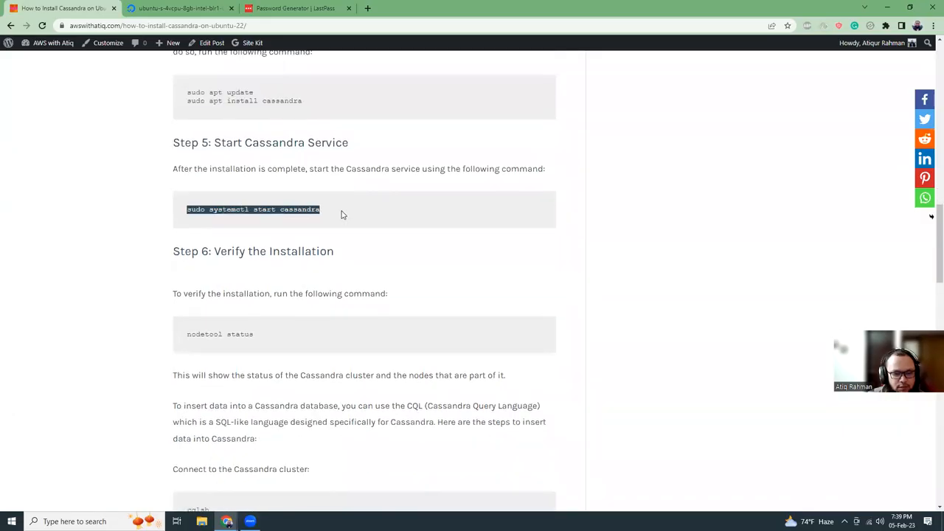
# Step: Start the Cassandra service with sudo systemctl start cassandra
pyautogui.click(177, 8)
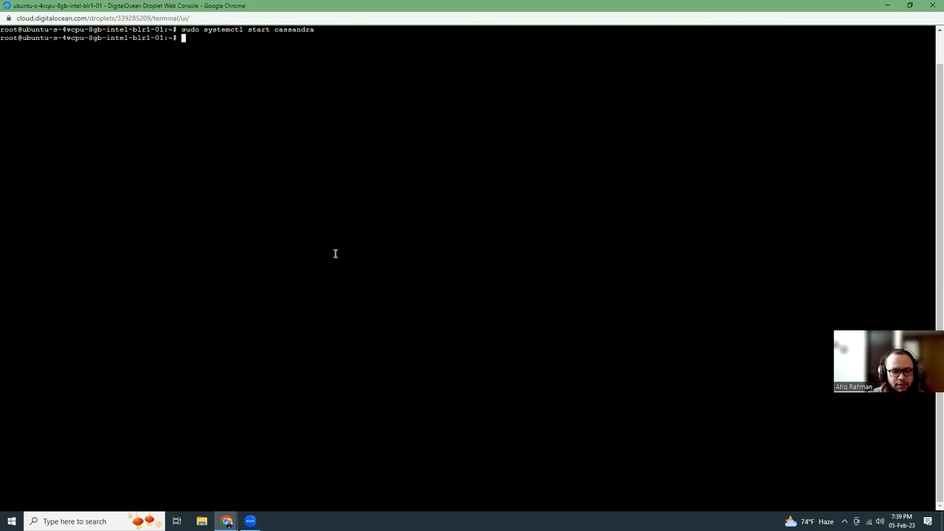
pyautogui.write('sudo systemctl start cassandra')
pyautogui.write('sudo systemctl enable cassandra')
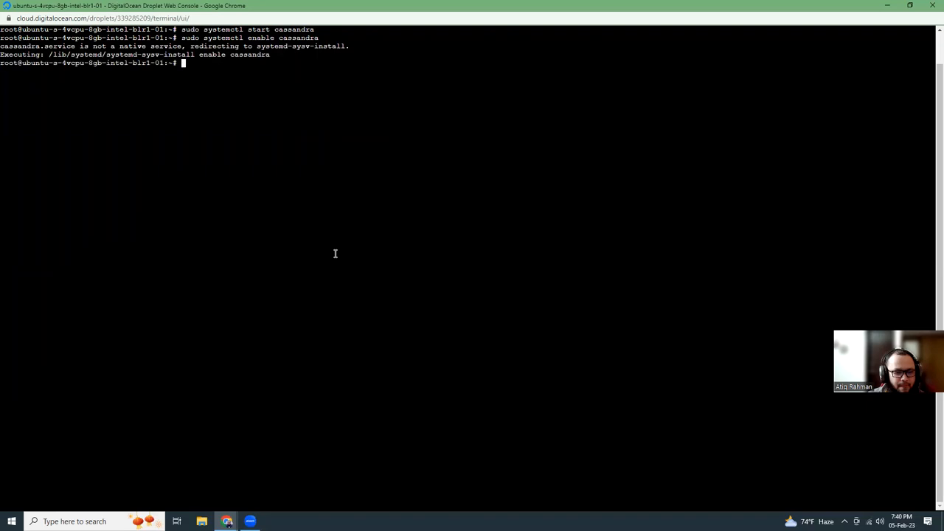
pyautogui.click(63, 8)
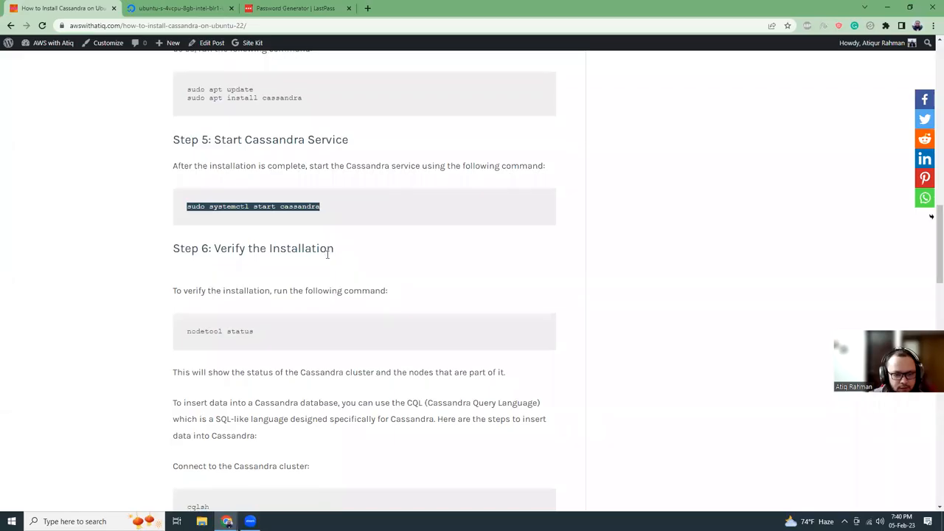
# Step: Run nodetool status to confirm the local node is up and normal
pyautogui.scroll(-3)
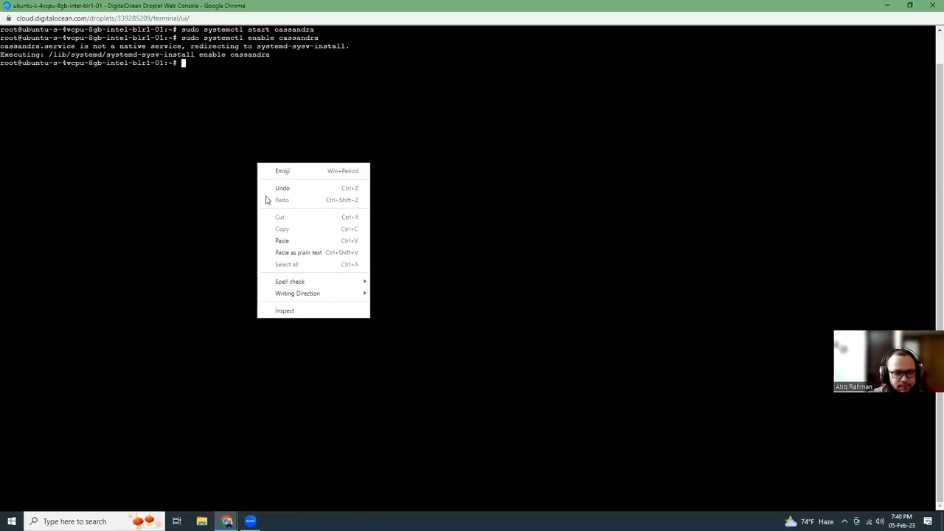
pyautogui.click(276, 234)
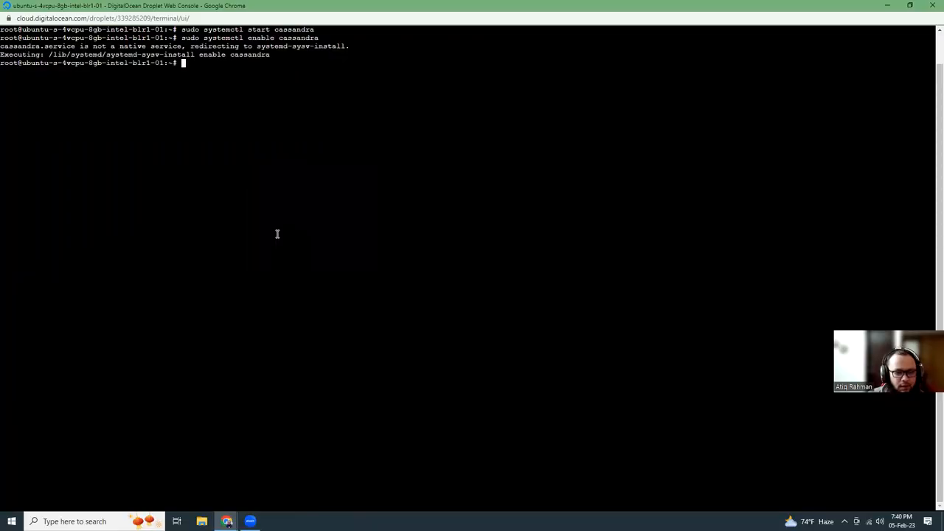
pyautogui.write('nodetool status')
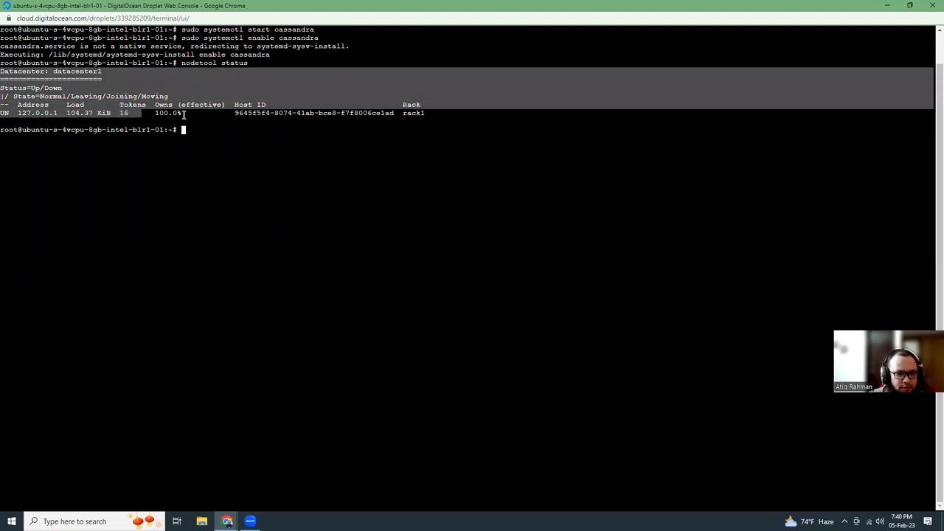
pyautogui.click(63, 8)
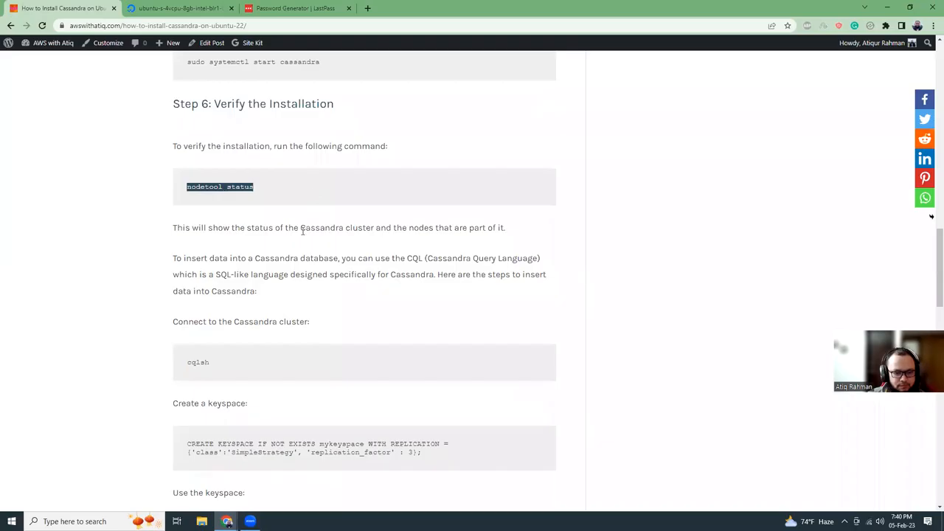
# Step: Create keyspace mykeyspace with SimpleStrategy replication in cqlsh, then USE mykeyspace
pyautogui.scroll(-3)
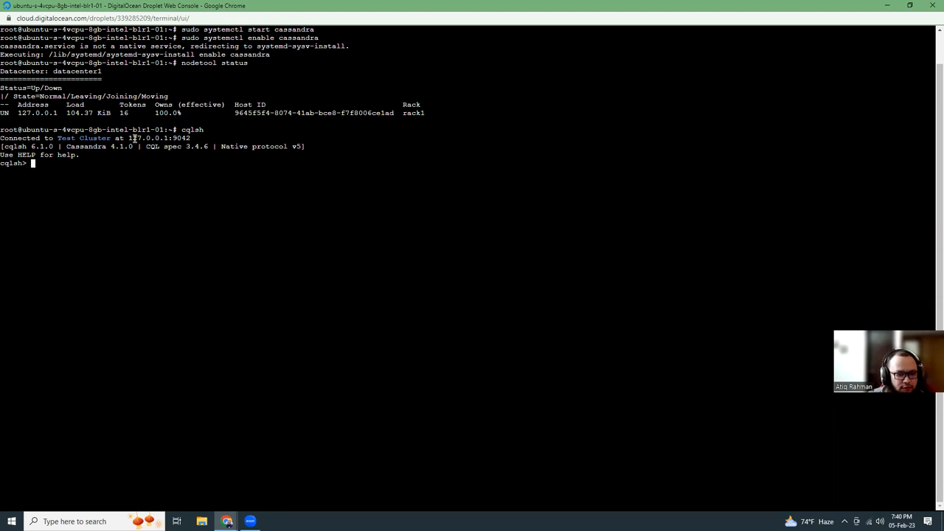
pyautogui.click(63, 8)
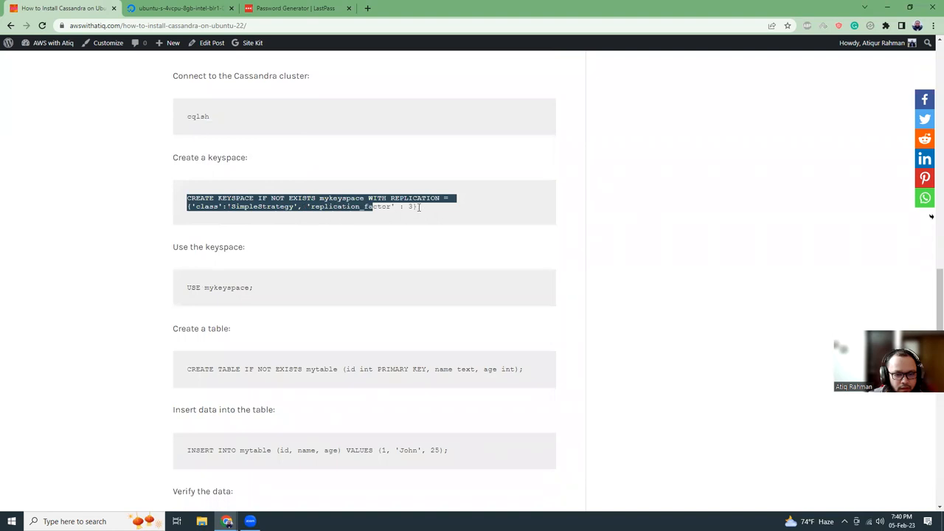
pyautogui.click(177, 8)
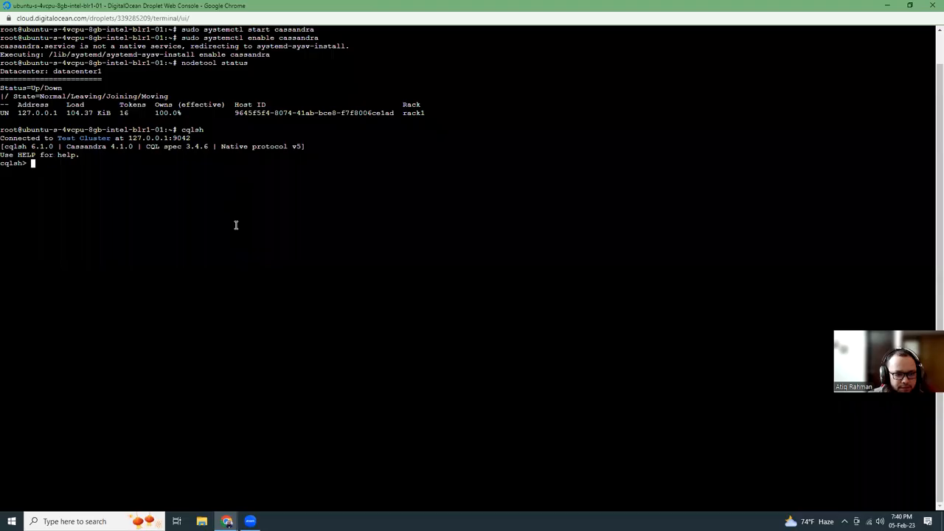
pyautogui.moveTo(248, 301)
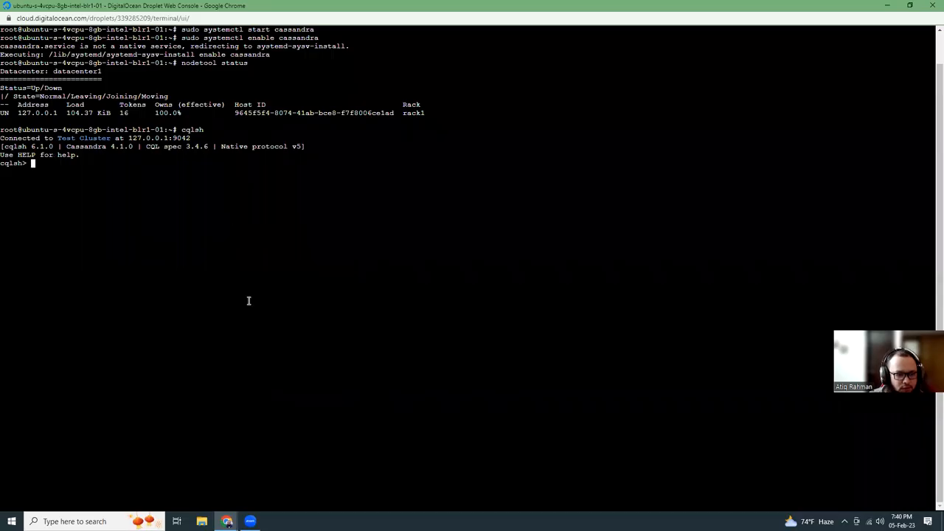
pyautogui.write("CREATE KEYSPACE IF NOT EXISTS mykeyspace WITH REPLICATION = {'class':'SimpleStrategy', 'replication_factor' : 3};")
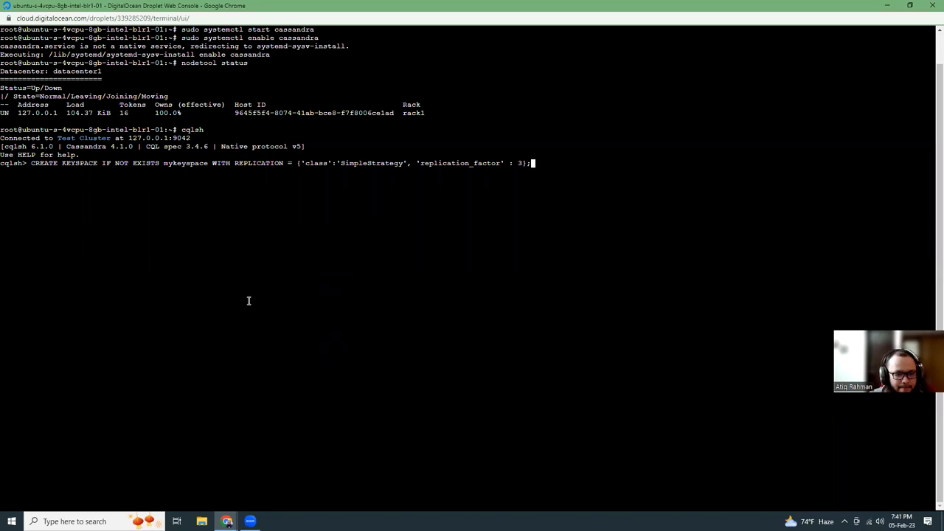
pyautogui.click(63, 8)
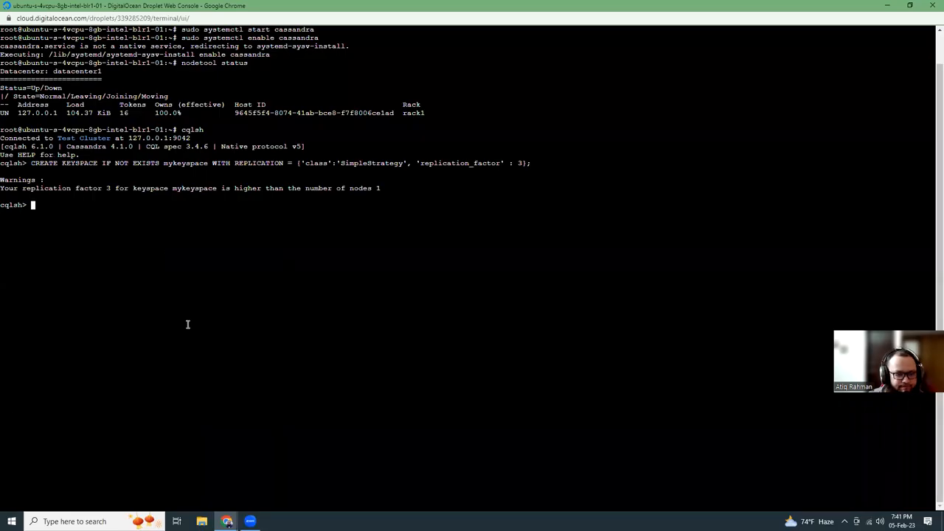
pyautogui.write('USE mykeyspace;')
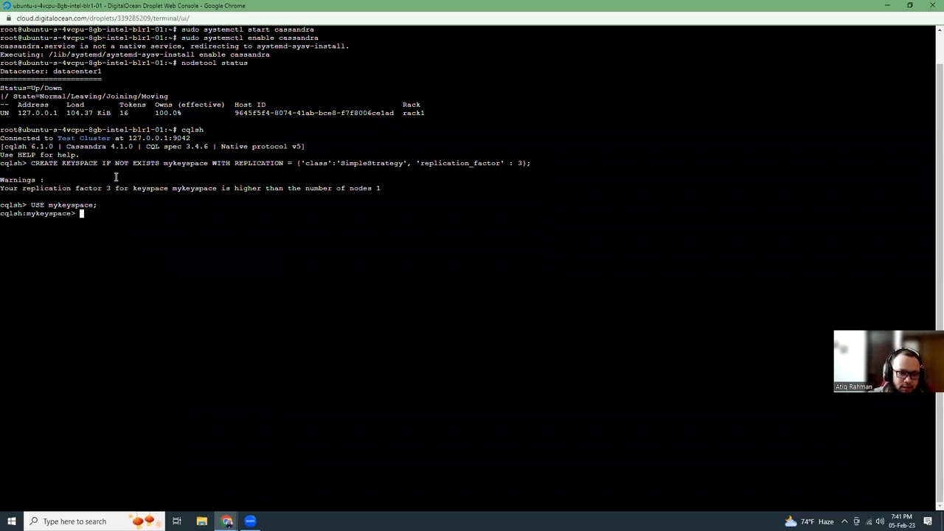
# Step: Create mytable with id int primary key, name text and age int
pyautogui.click(63, 8)
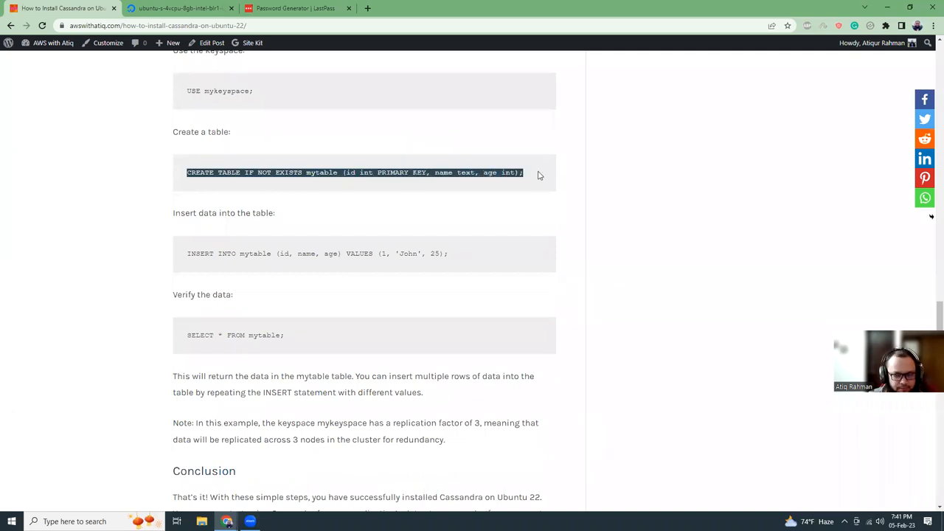
pyautogui.click(177, 8)
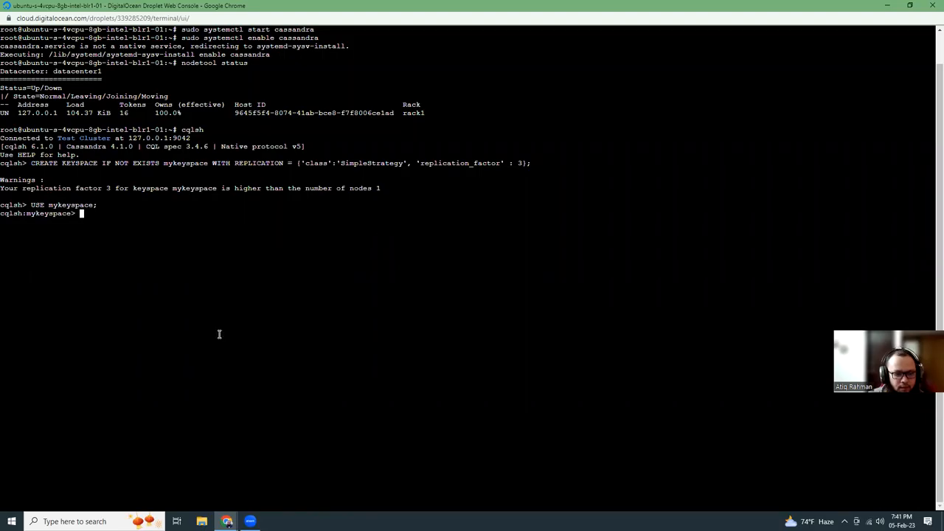
pyautogui.write('CREATE TABLE IF NOT EXISTS mytable (id int PRIMARY KEY, name text, age int);')
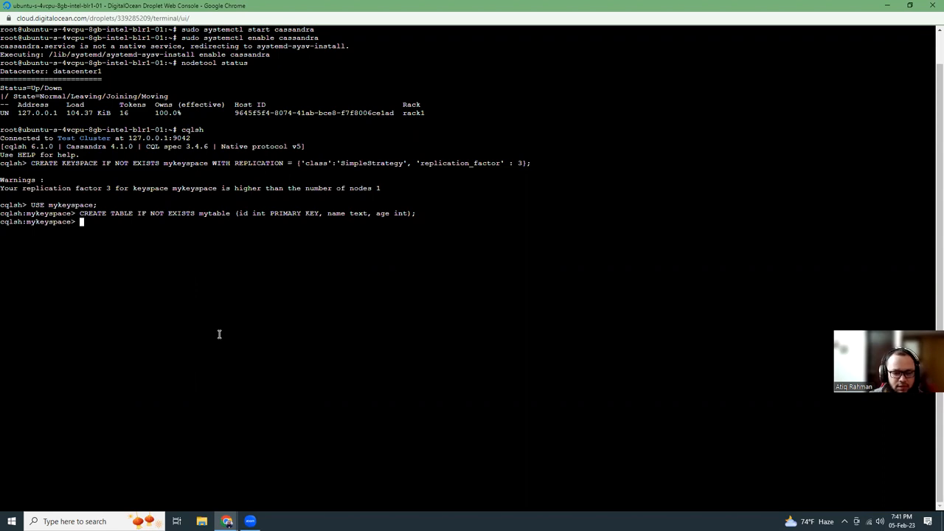
# Step: Insert row (1, 'John', 25) into mytable and query it with SELECT *
pyautogui.click(59, 8)
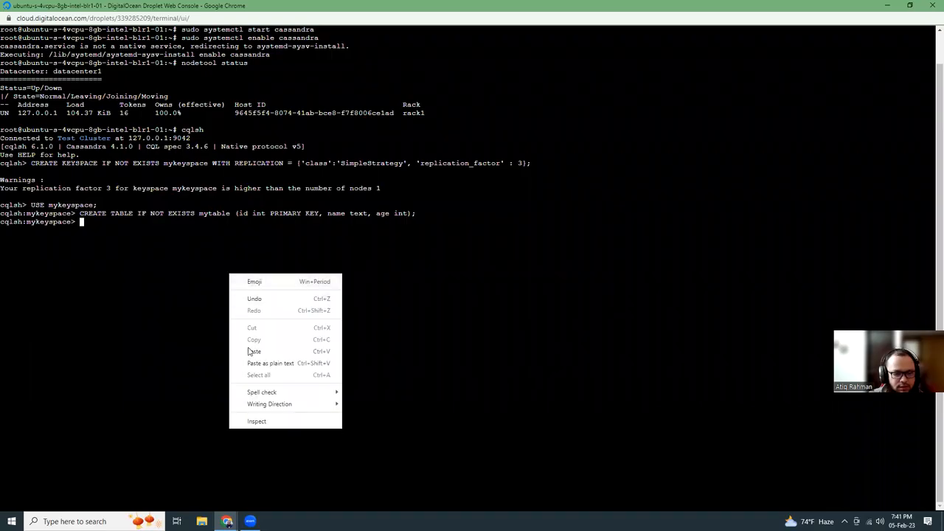
pyautogui.write("INSERT INTO mytable (id, name, age) VALUES (1, 'John', 25);")
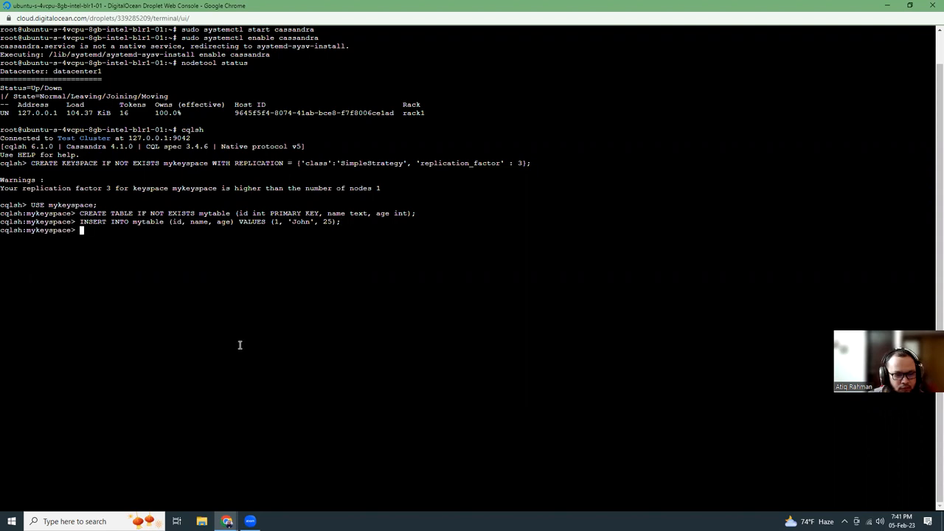
pyautogui.moveTo(159, 225)
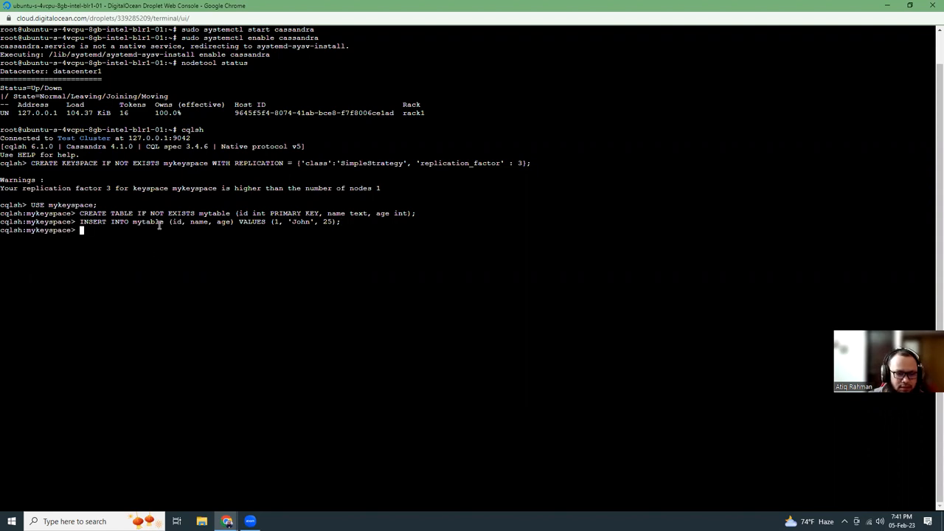
pyautogui.click(59, 8)
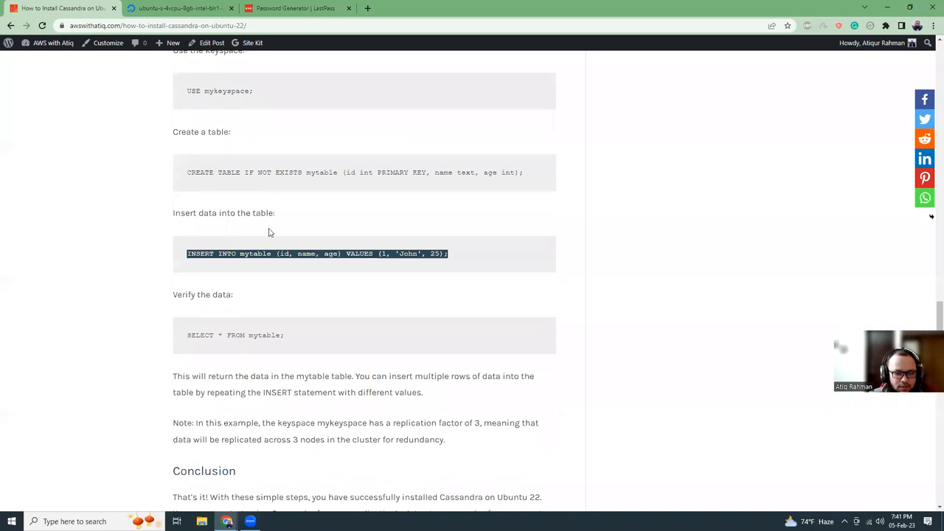
pyautogui.scroll(-3)
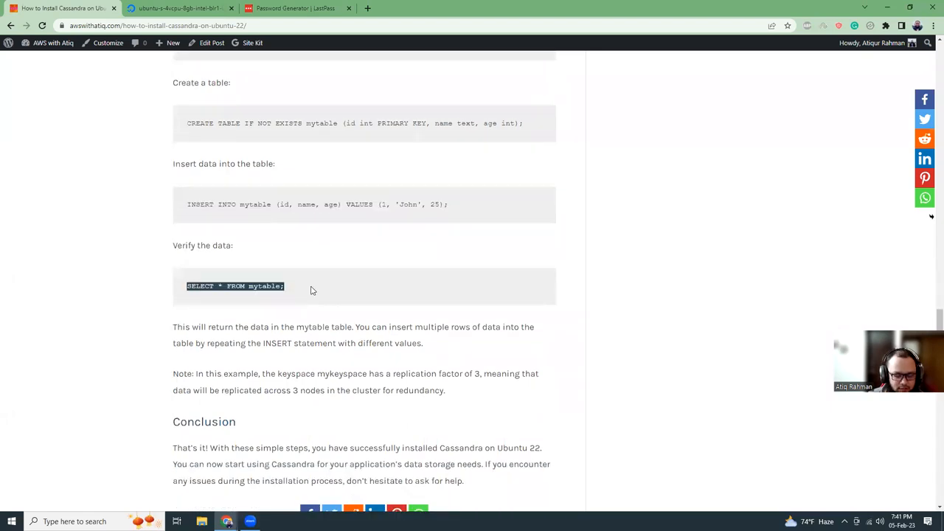
pyautogui.click(177, 8)
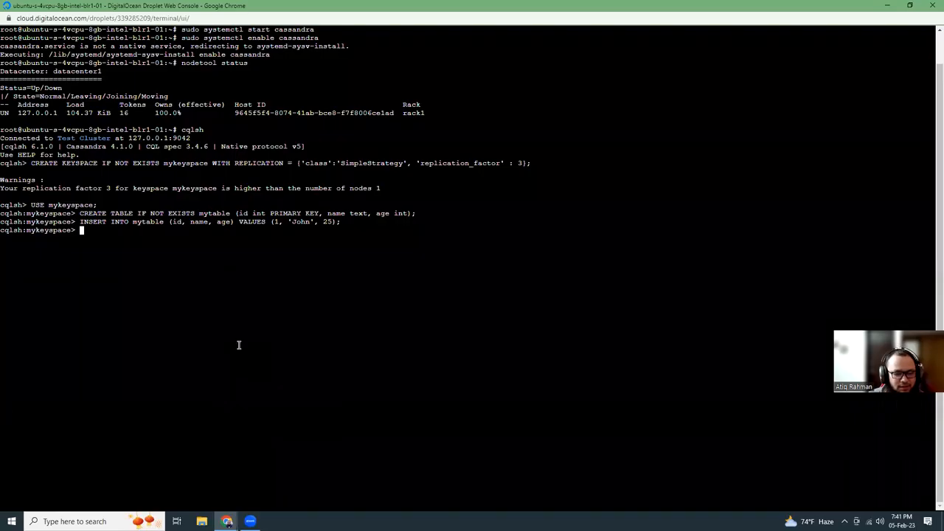
pyautogui.write('SELECT * FROM mytable;')
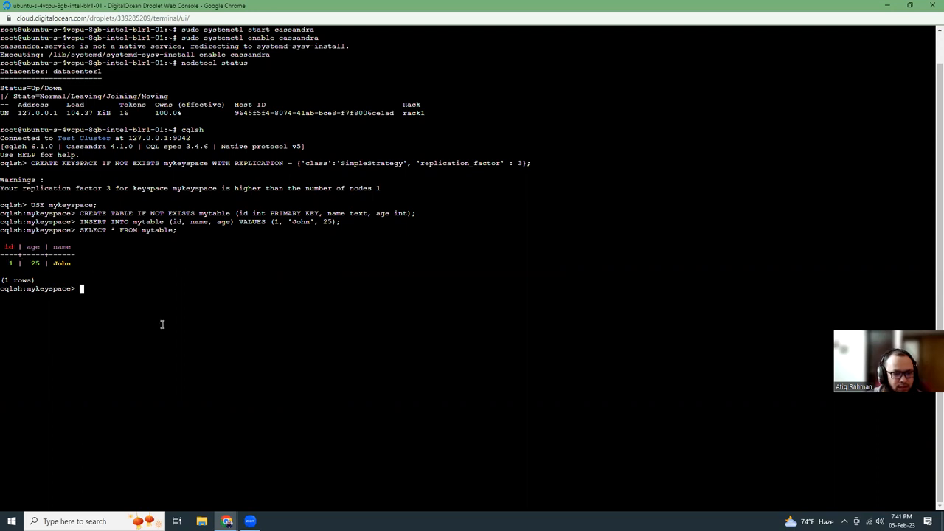
# Step: Insert row id 10 named Atiq aged 25, then SELECT * showing two rows
pyautogui.write('SELECT * FROM mytable;')
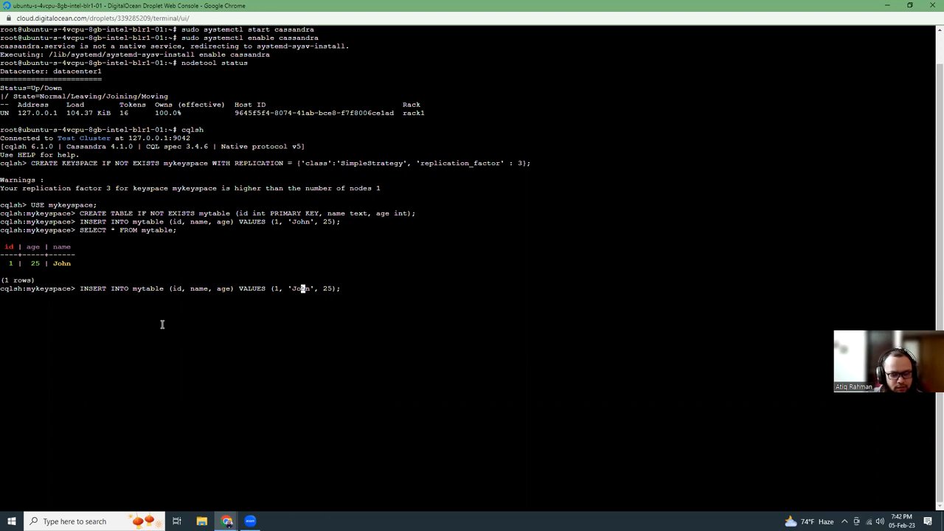
pyautogui.press('Backspace')
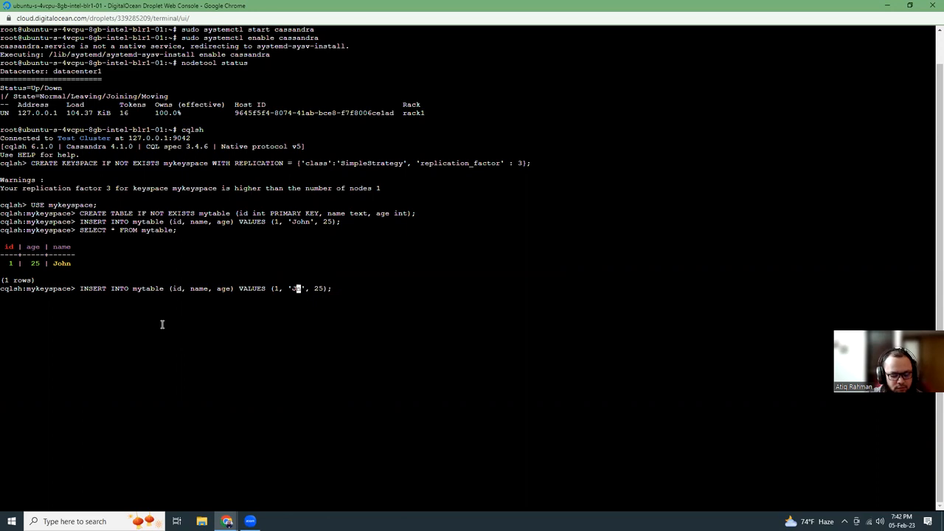
pyautogui.write('A')
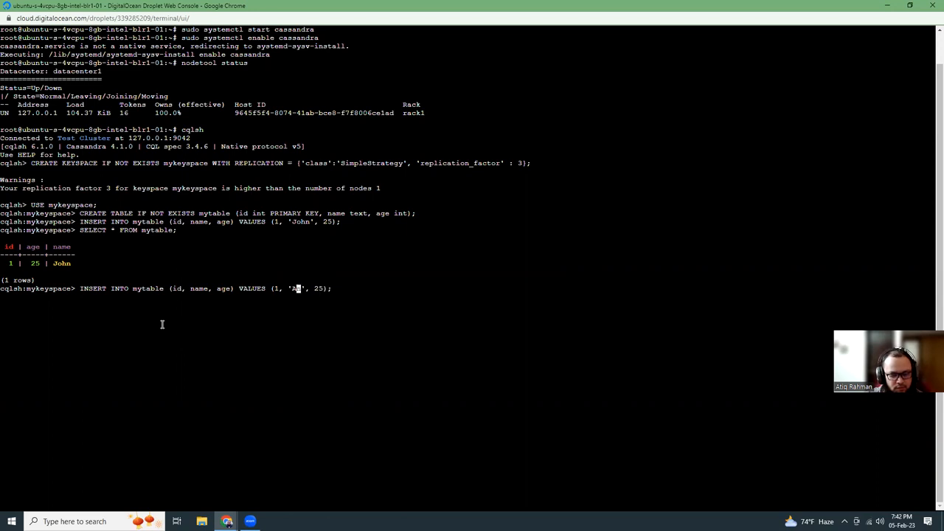
pyautogui.write('tiq')
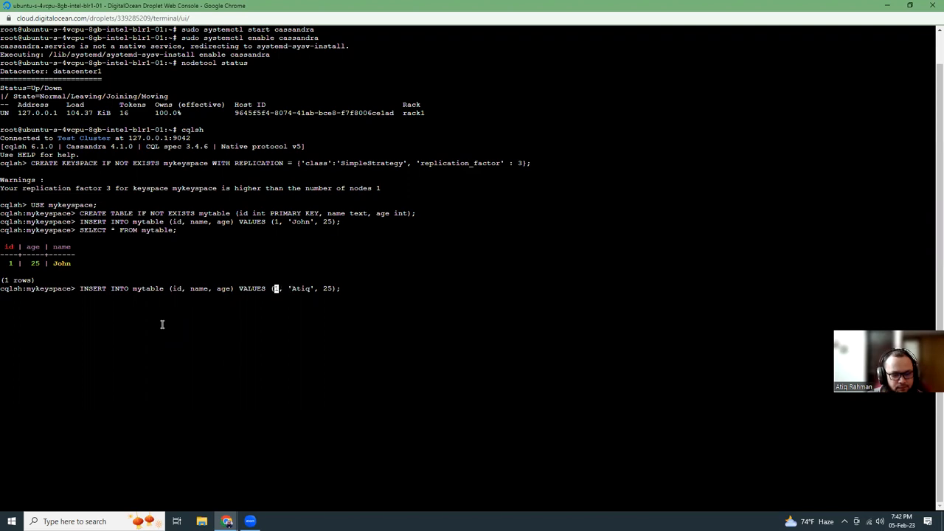
pyautogui.write('2')
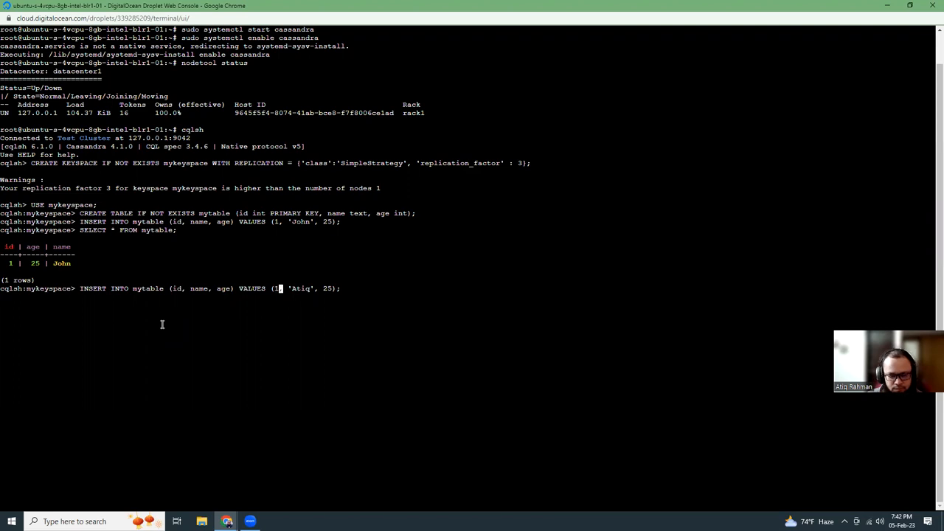
pyautogui.write('0')
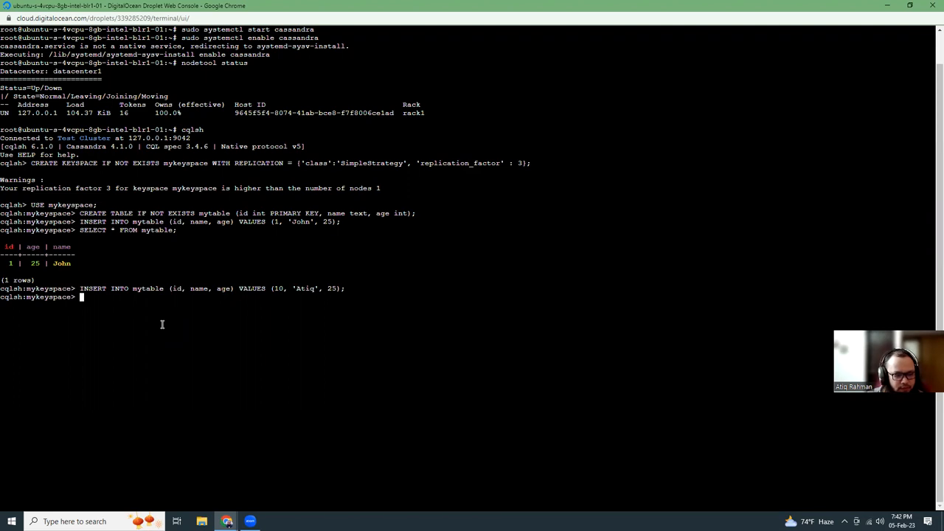
pyautogui.write('SELECT * FROM mytable;')
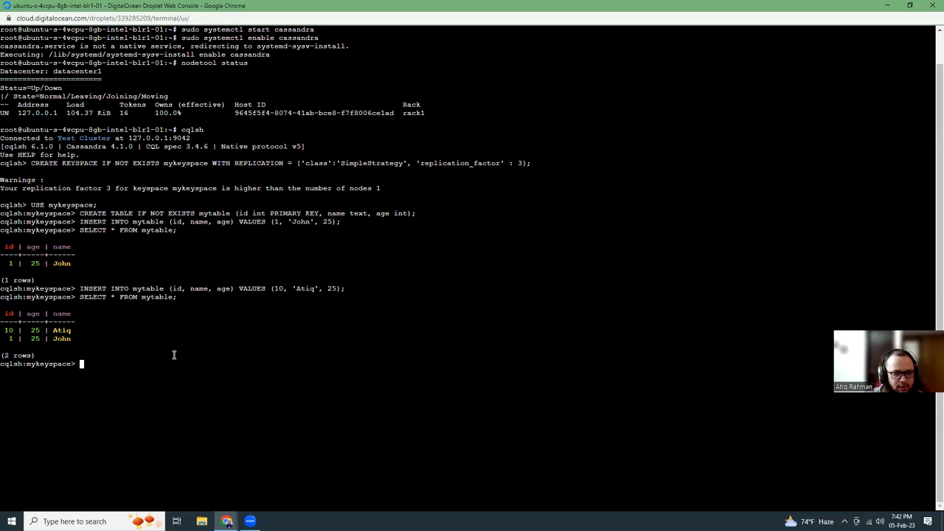
pyautogui.moveTo(111, 248)
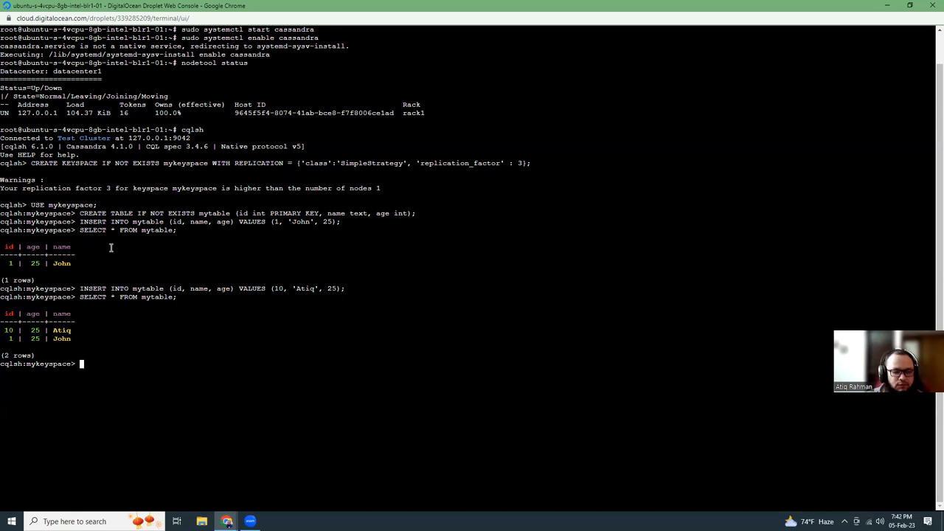